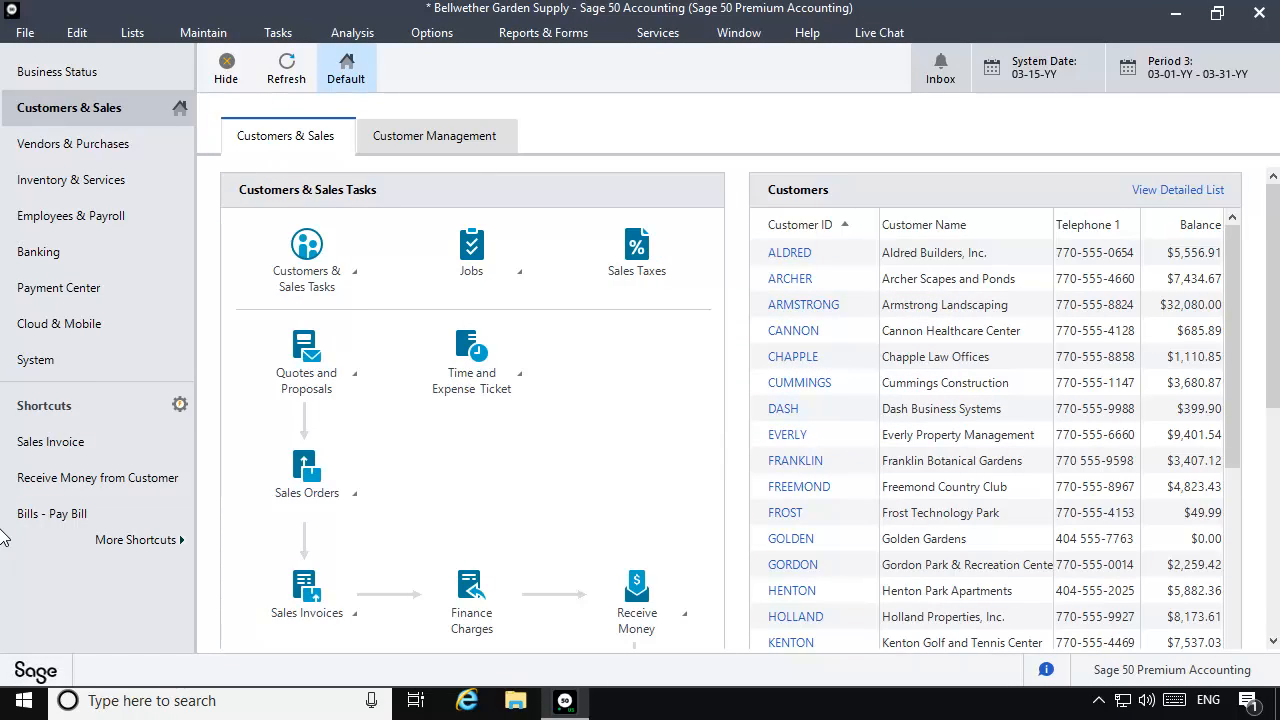
# Switch the current accounting period from Period 3 to 01 - Jan 01 to Jan 31
pyautogui.click(1190, 67)
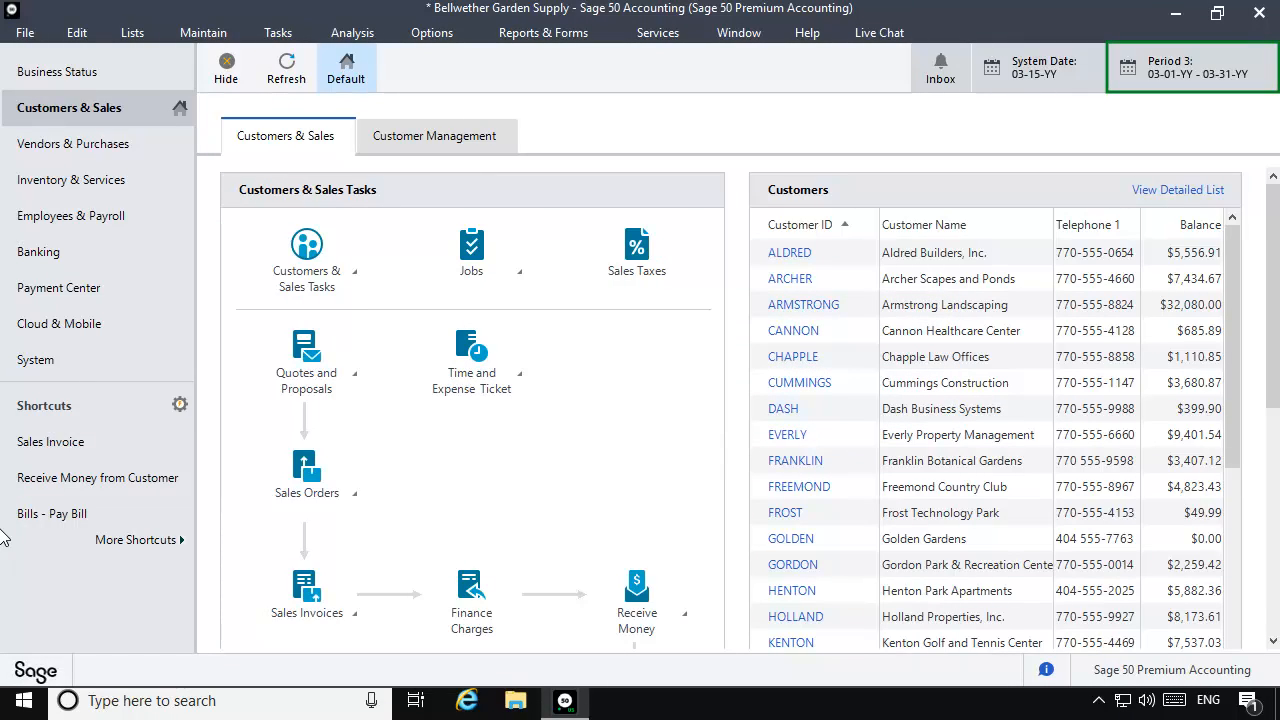
pyautogui.click(1190, 67)
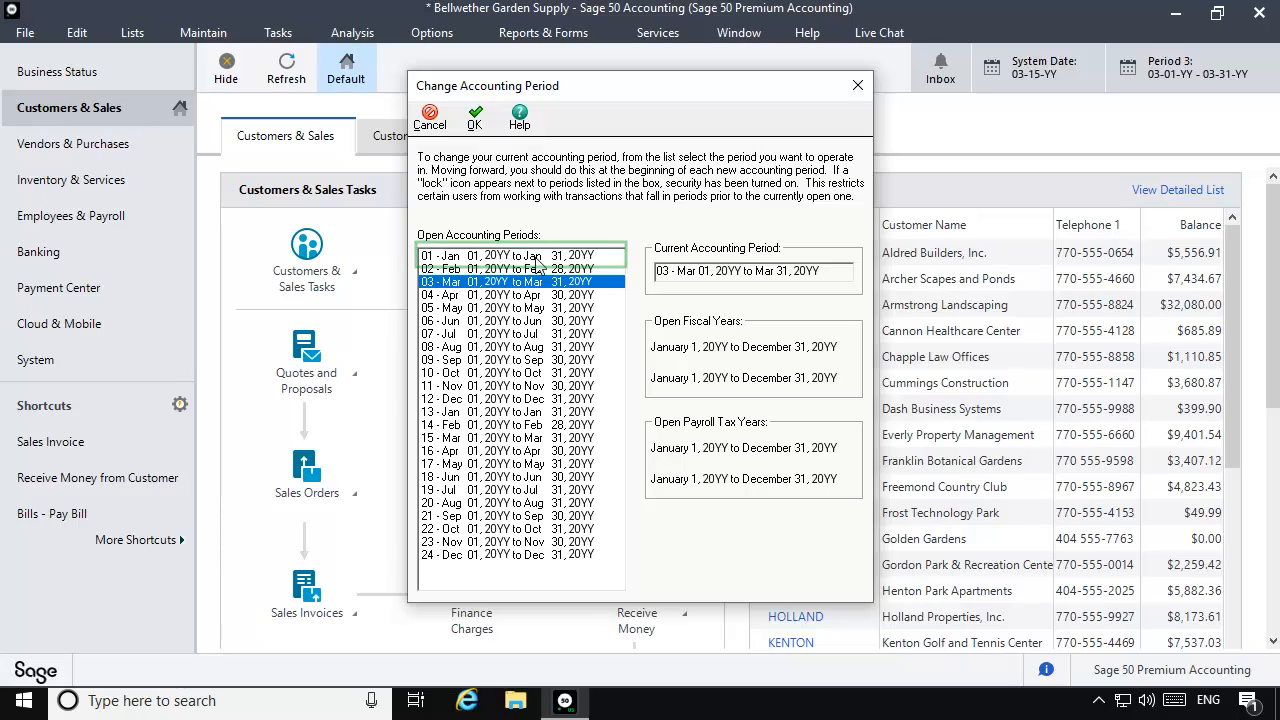
pyautogui.click(520, 256)
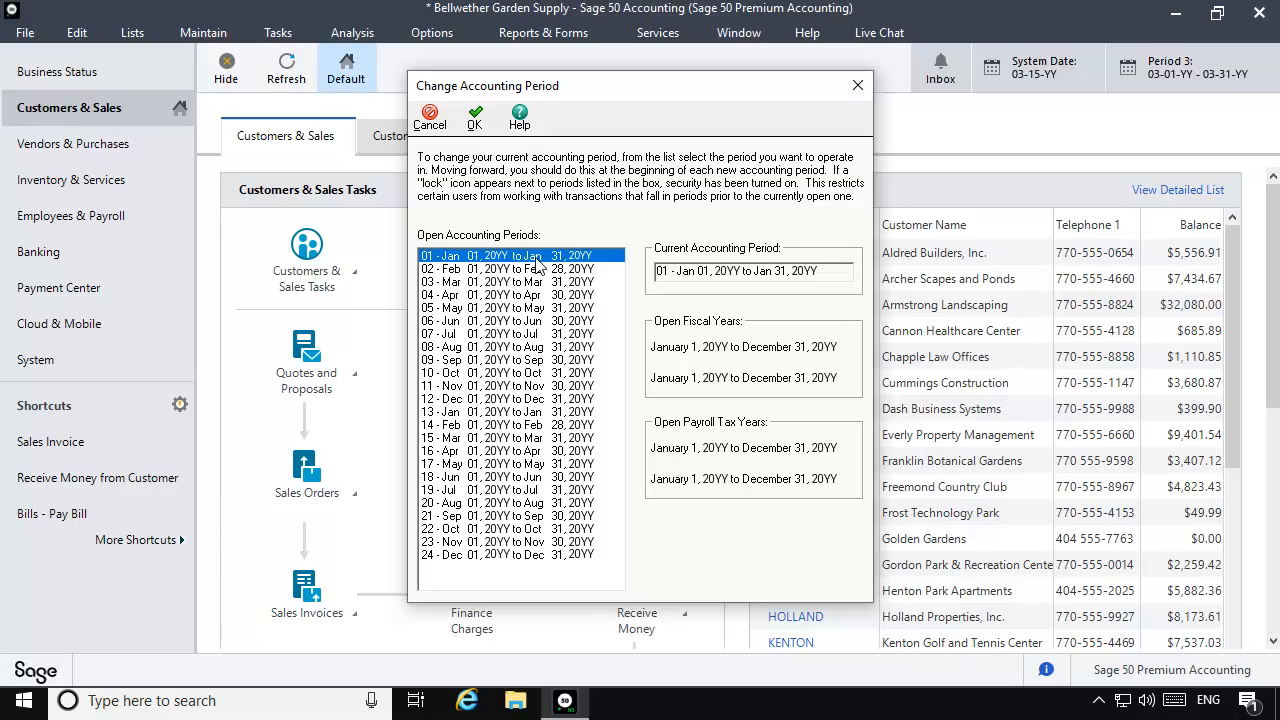
pyautogui.click(474, 117)
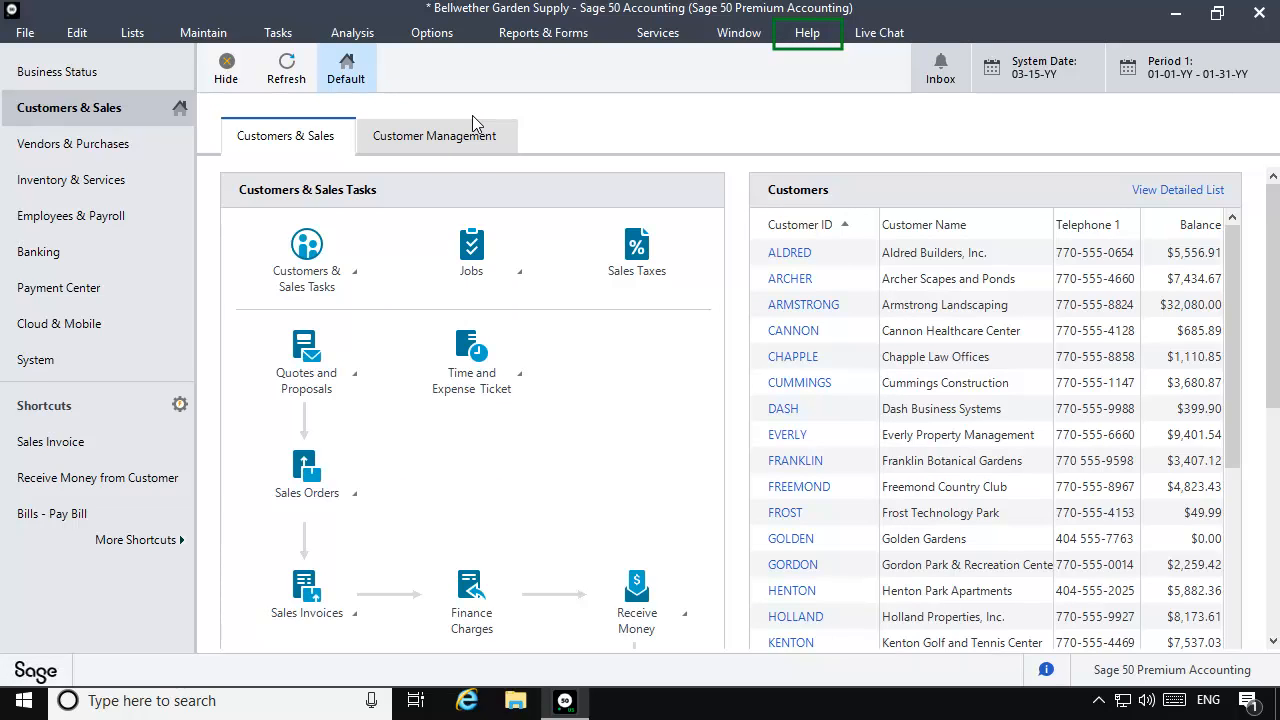
pyautogui.moveTo(807, 33)
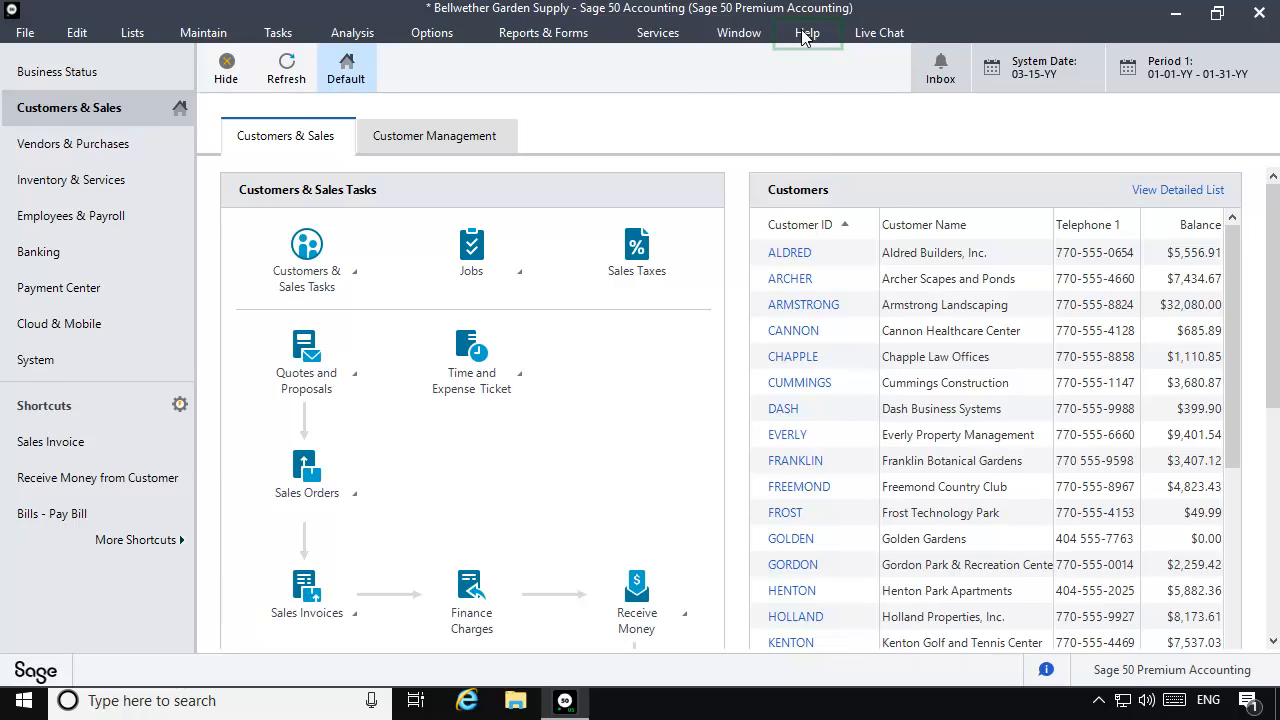
# Launch Integrity Check and save a company backup named EmpJSyncBackup
pyautogui.click(807, 33)
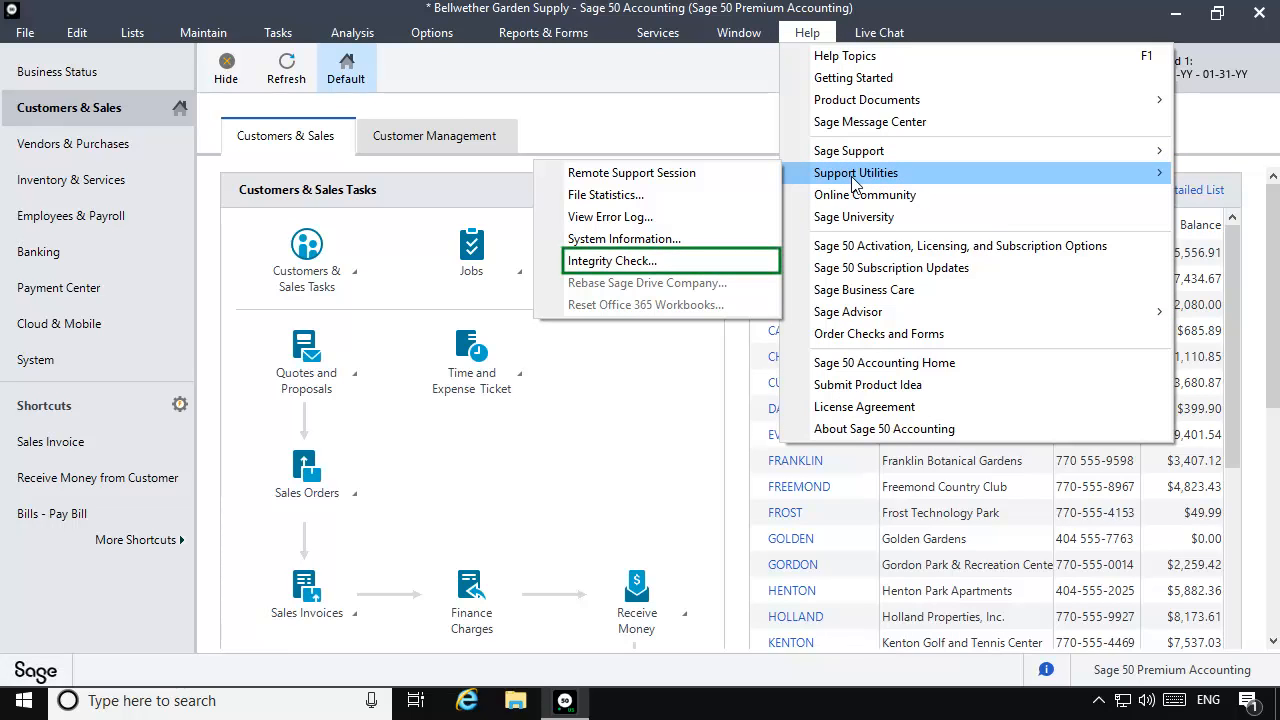
pyautogui.moveTo(613, 267)
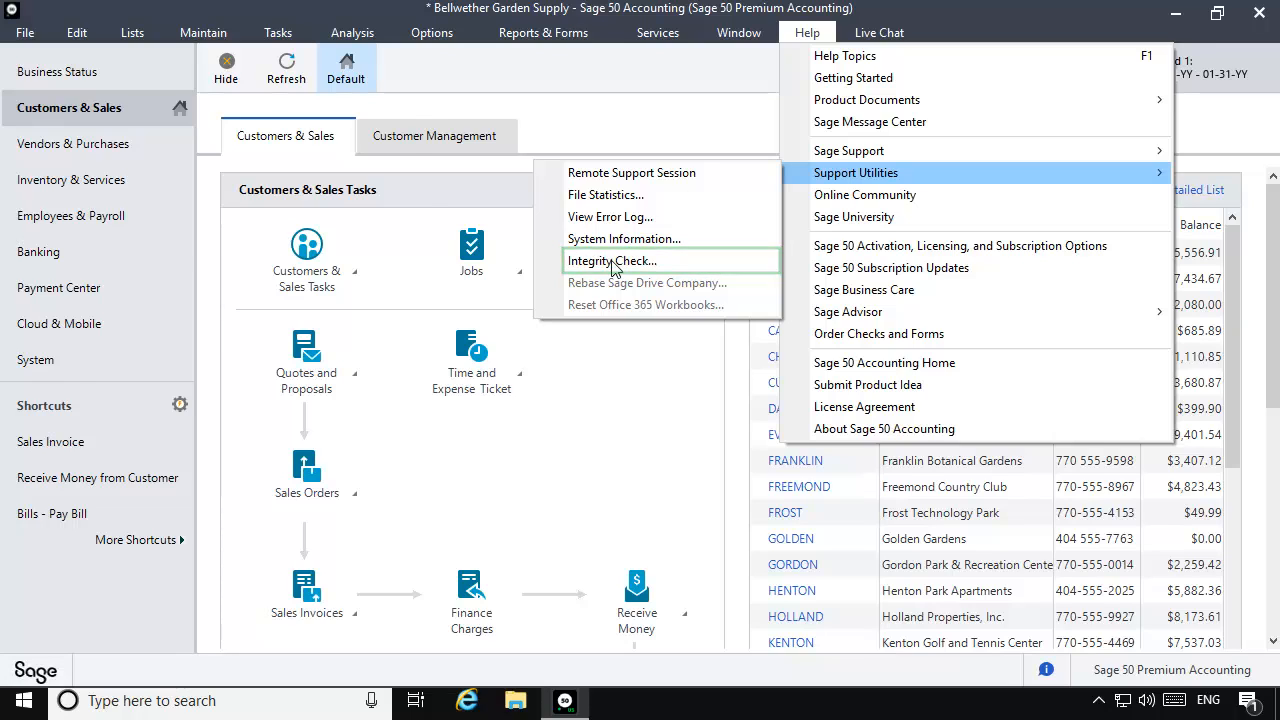
pyautogui.click(613, 260)
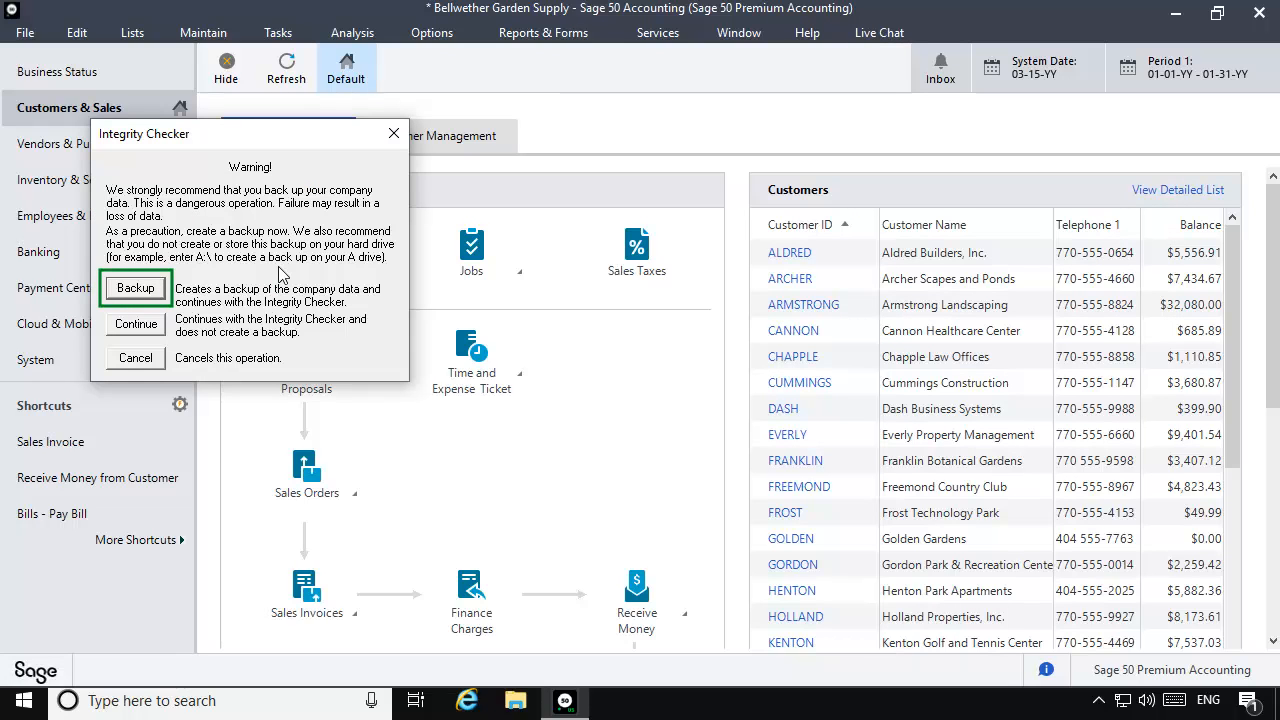
pyautogui.click(135, 288)
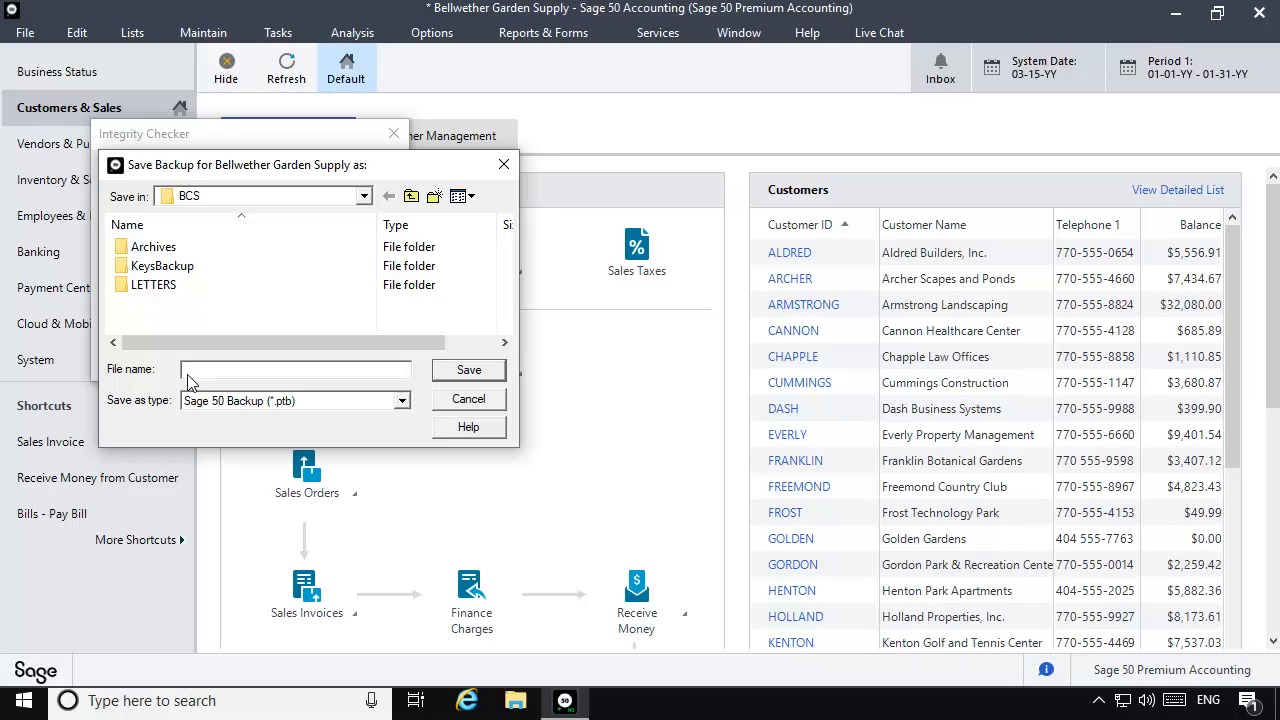
pyautogui.write('EmpJSyncBackup')
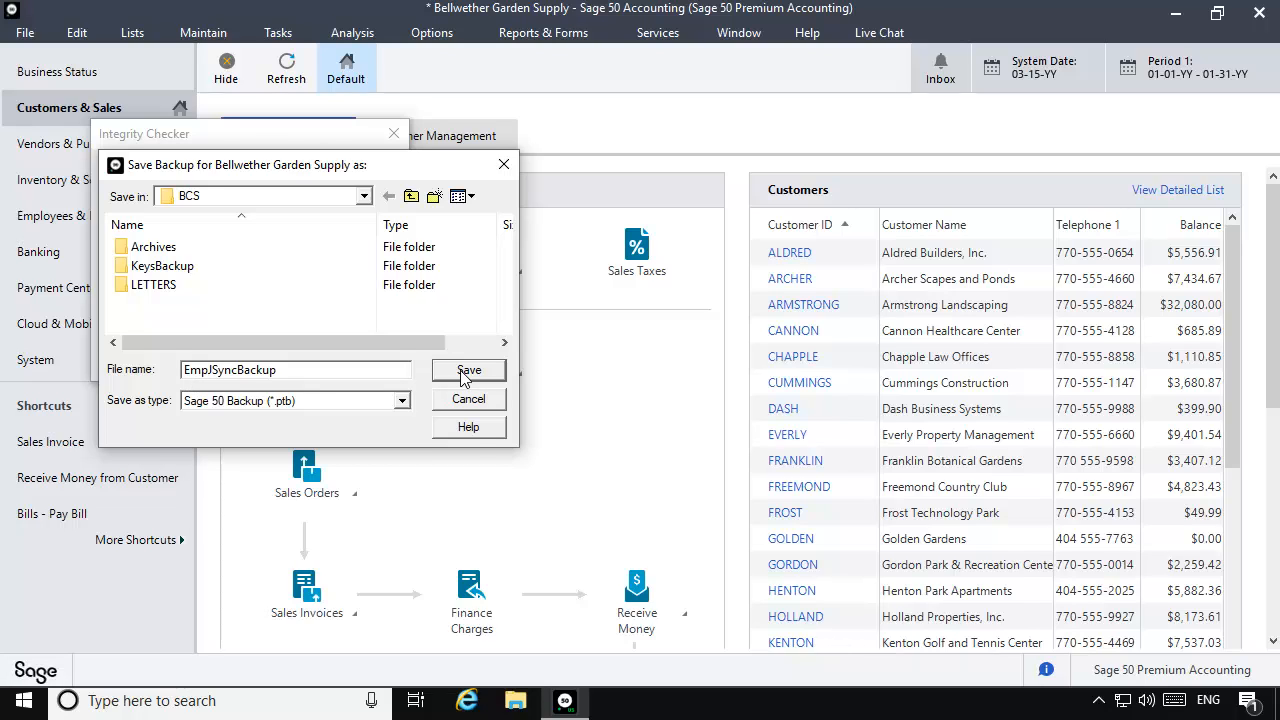
pyautogui.click(468, 370)
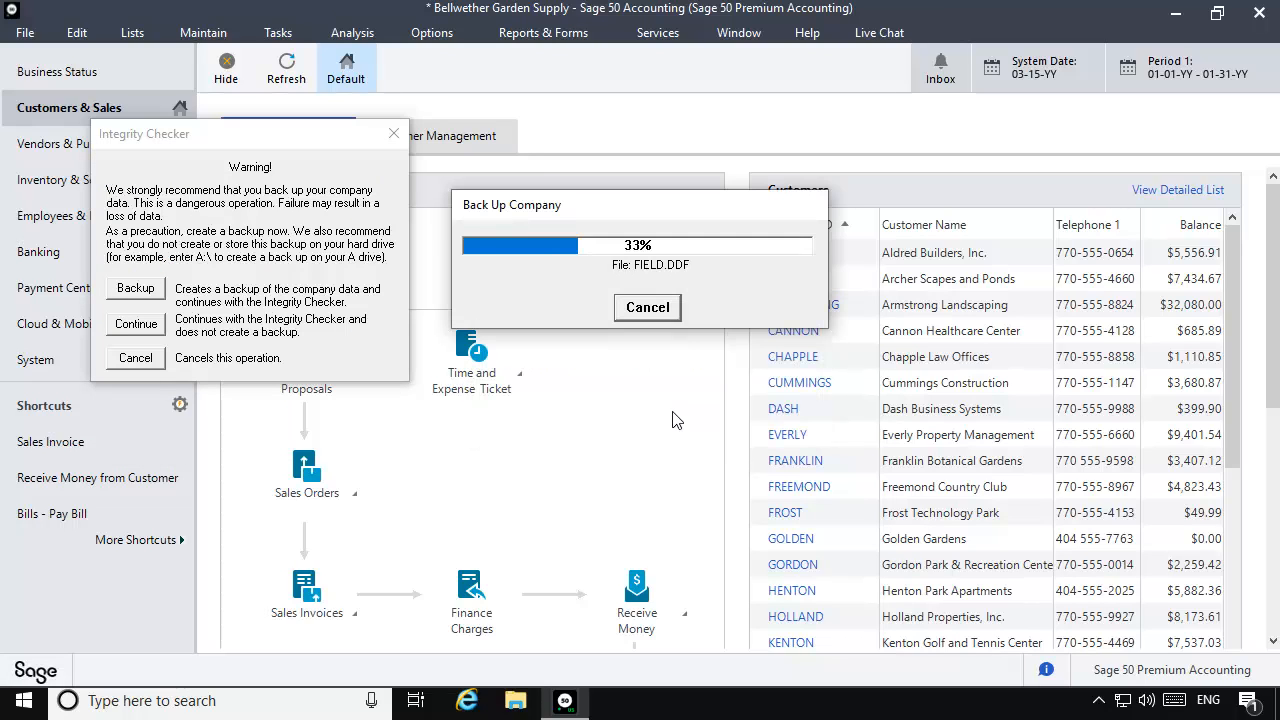
pyautogui.click(135, 323)
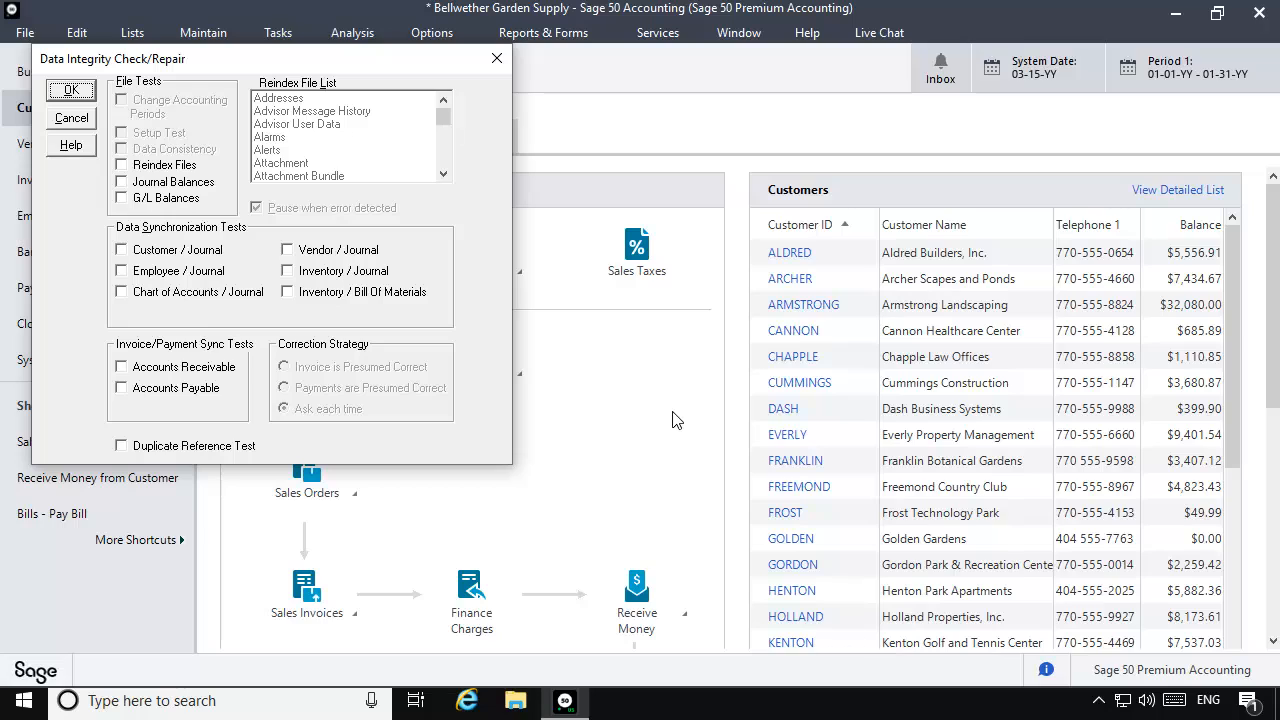
# Enable Reindex Files with Employee selected and run the check
pyautogui.click(121, 164)
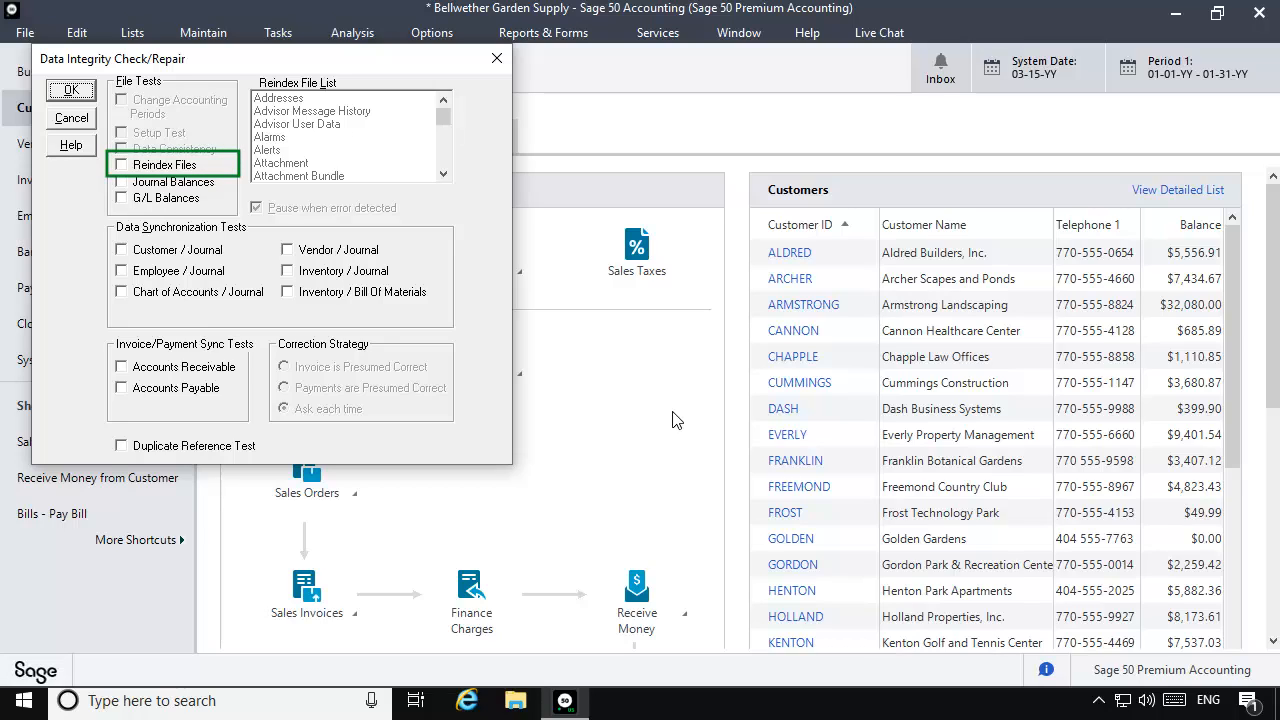
pyautogui.click(121, 164)
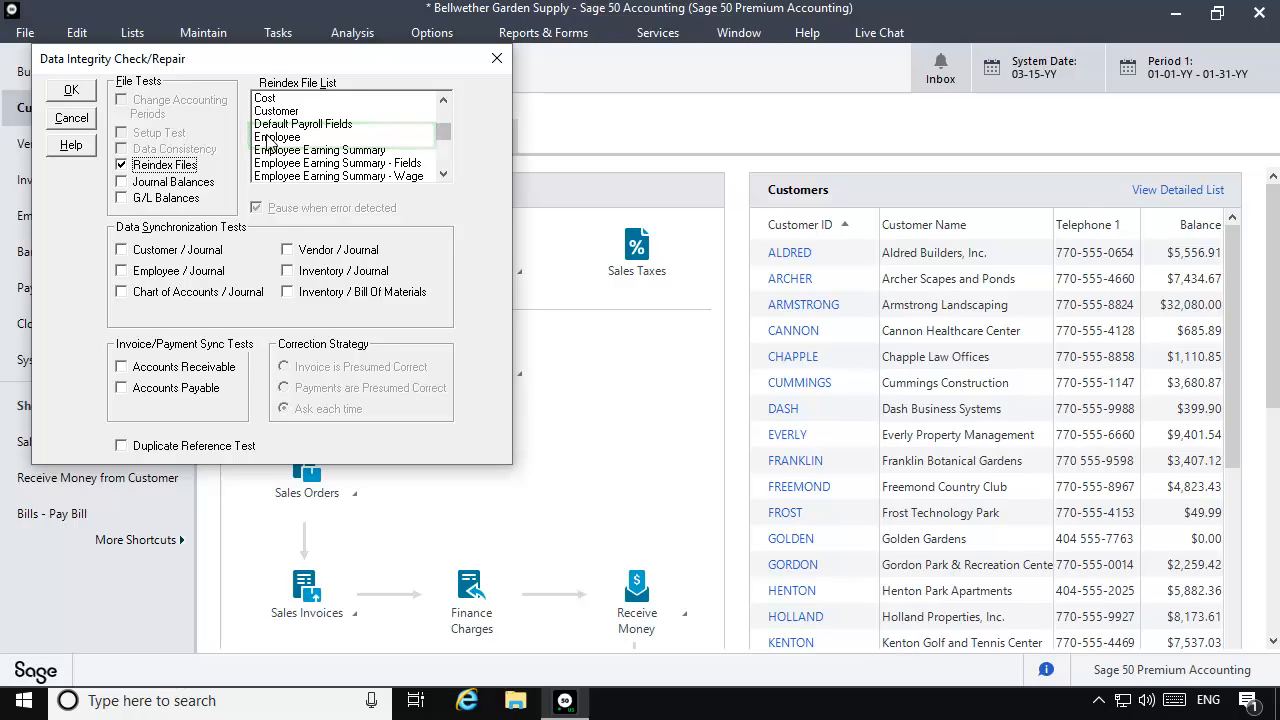
pyautogui.click(70, 89)
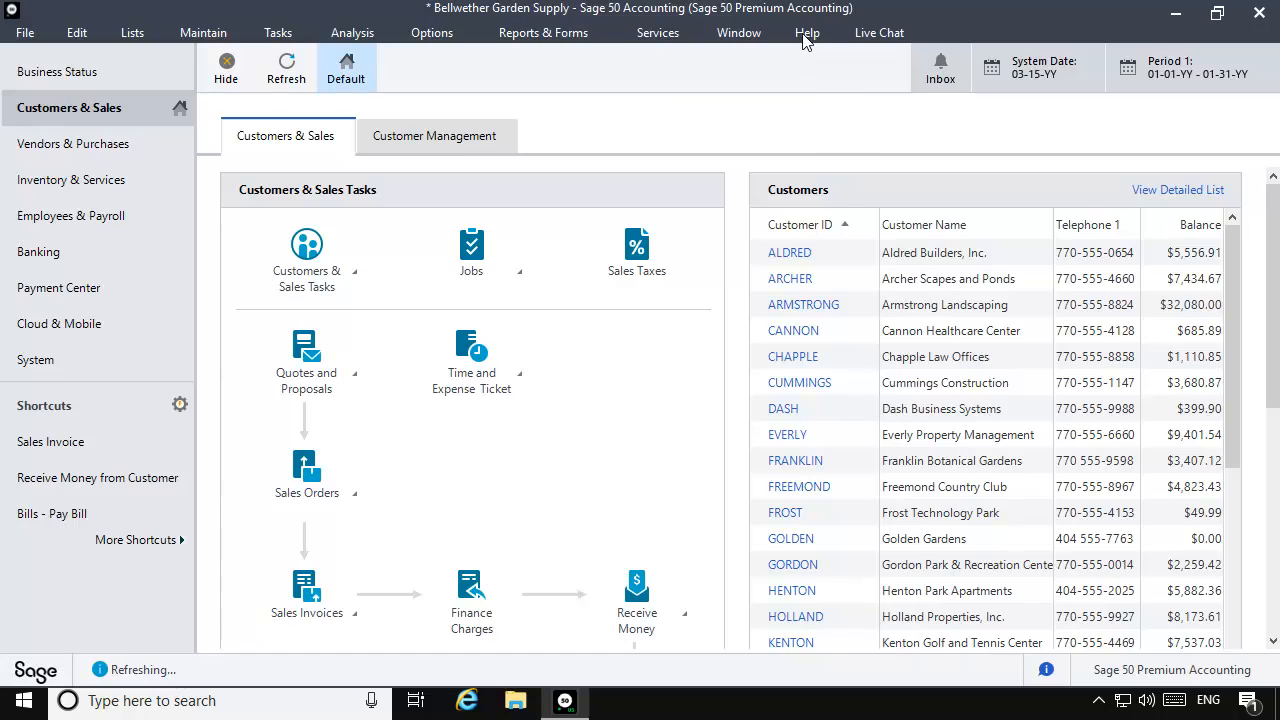
pyautogui.click(807, 32)
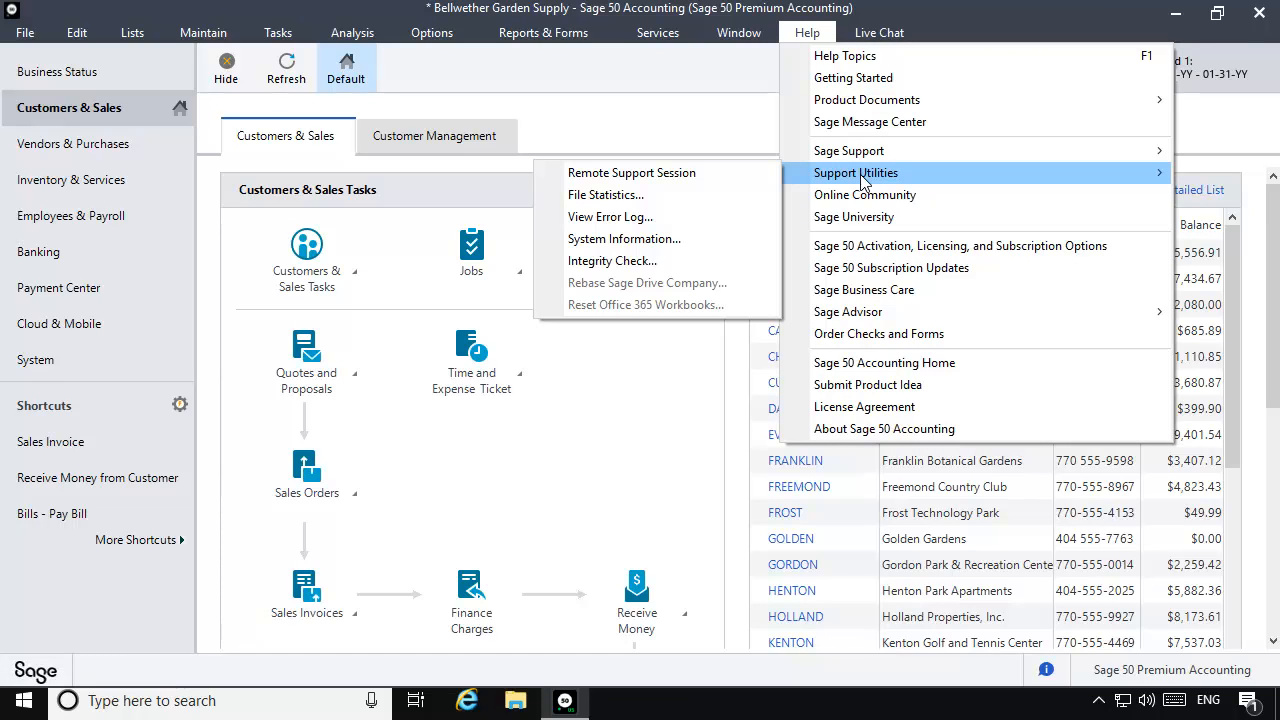
pyautogui.moveTo(603, 267)
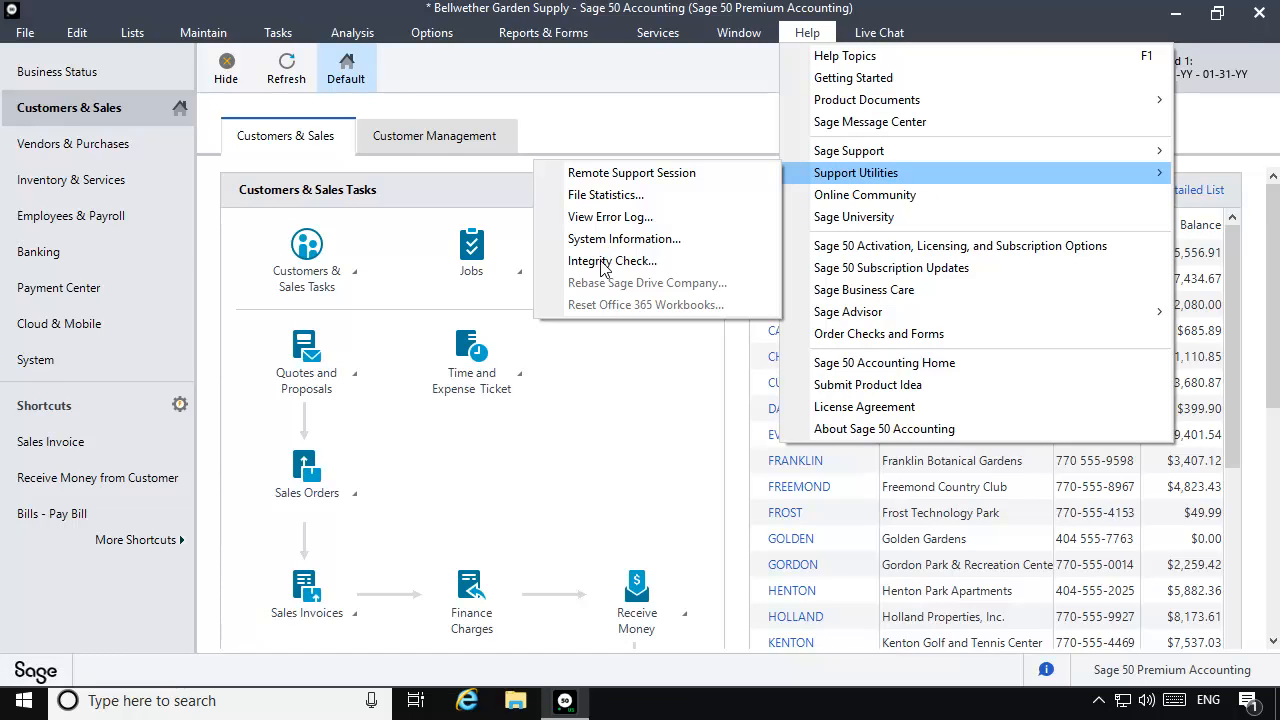
pyautogui.click(612, 260)
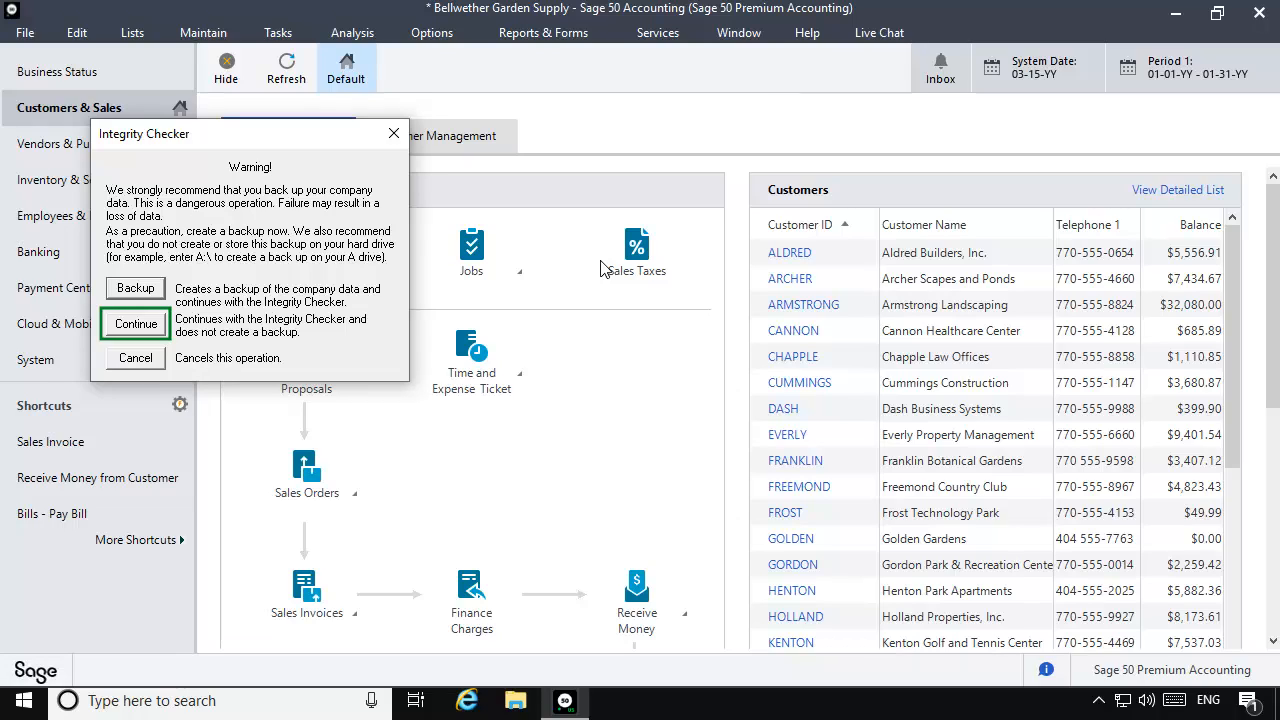
pyautogui.click(135, 323)
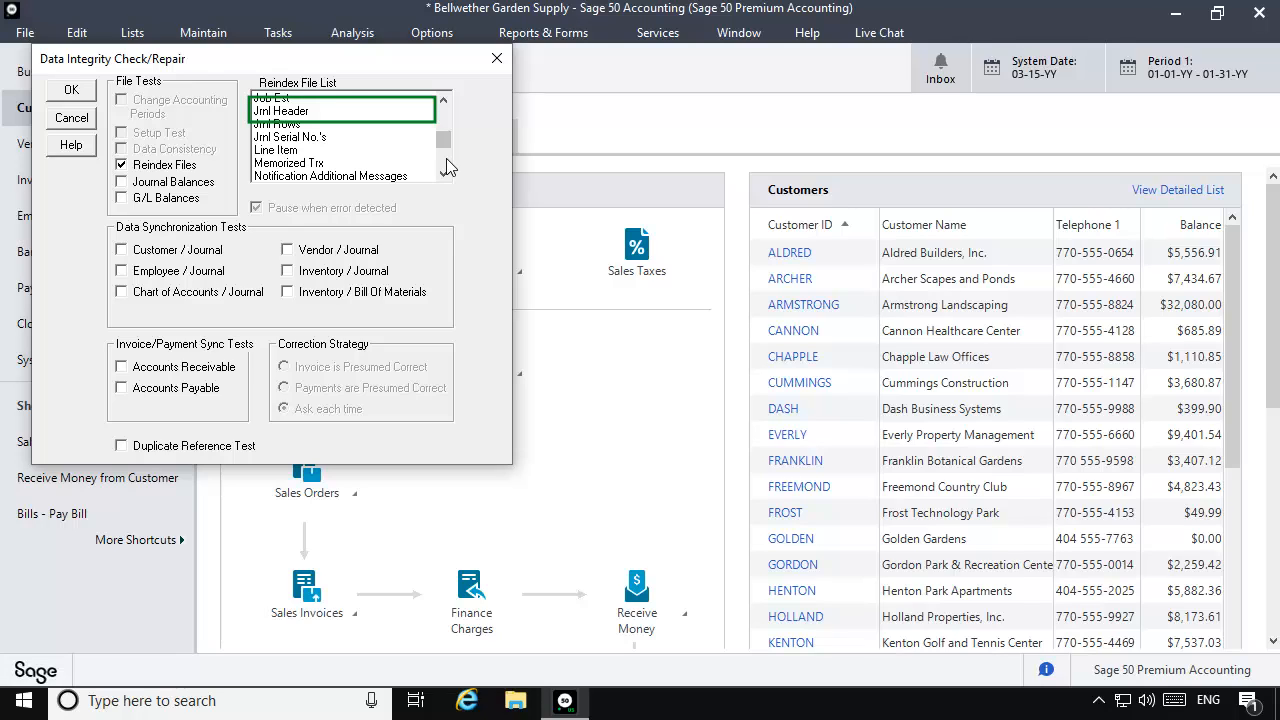
pyautogui.click(281, 110)
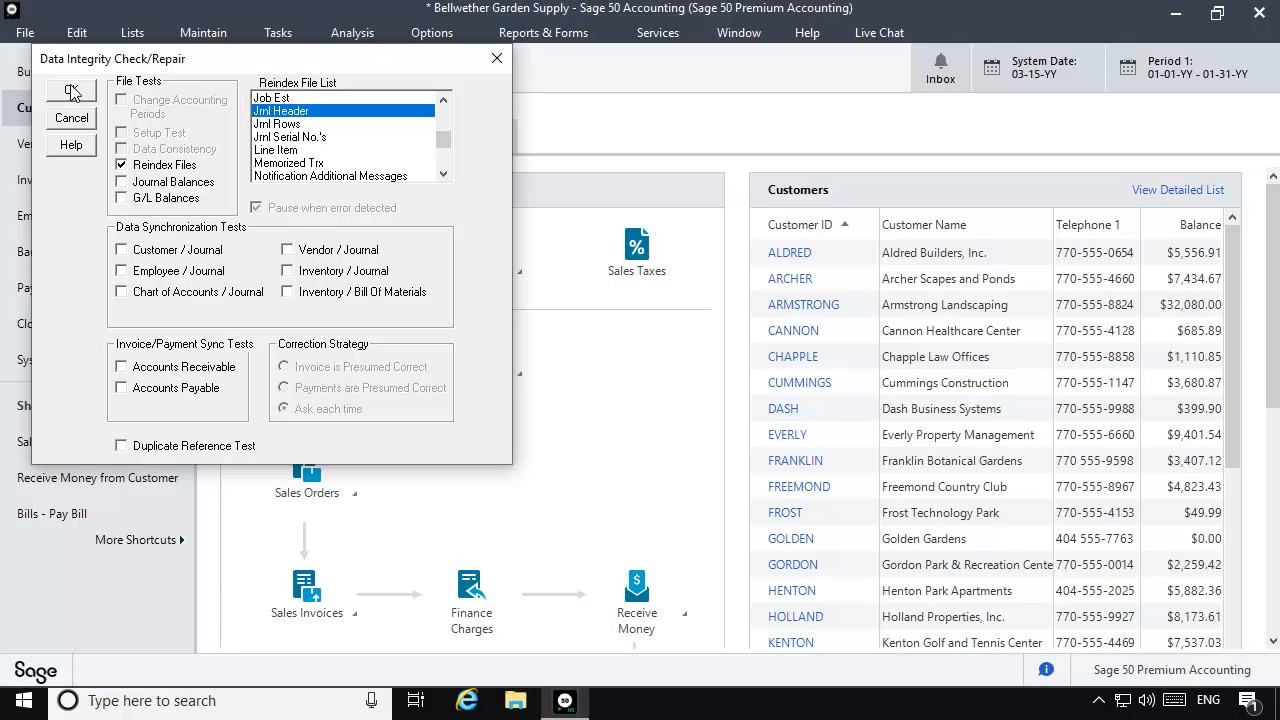
pyautogui.click(71, 91)
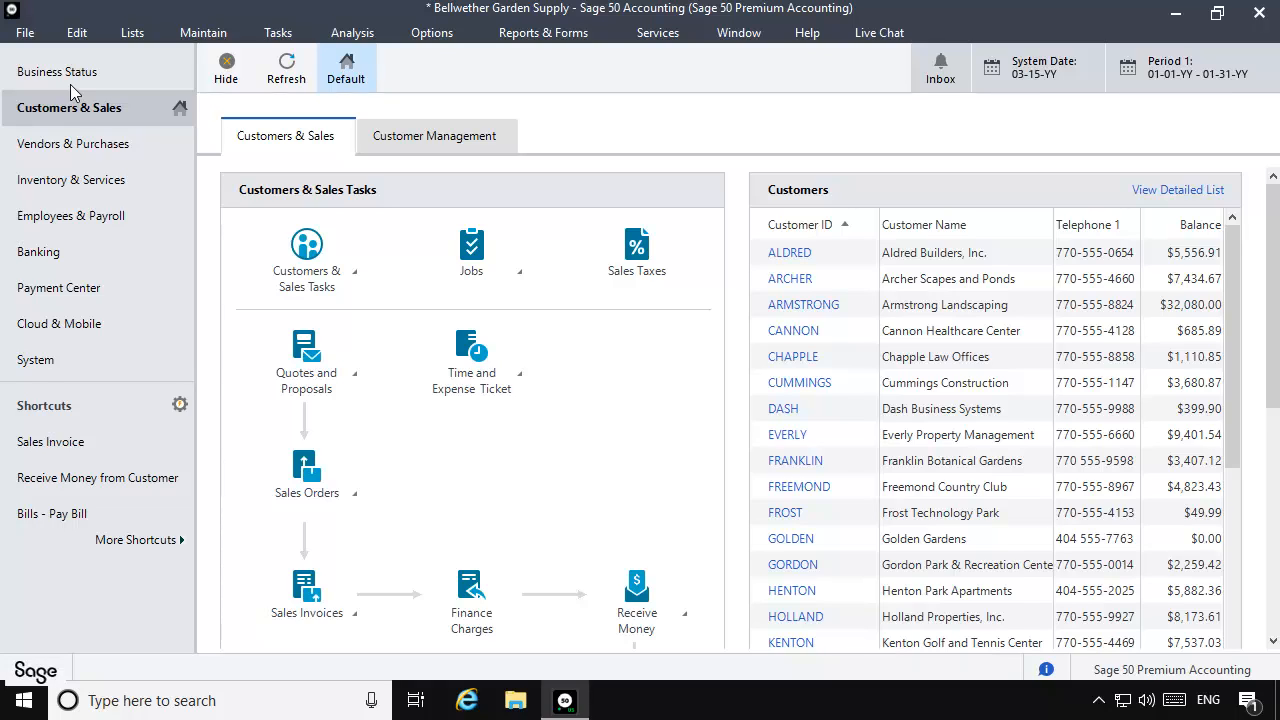
pyautogui.moveTo(790, 54)
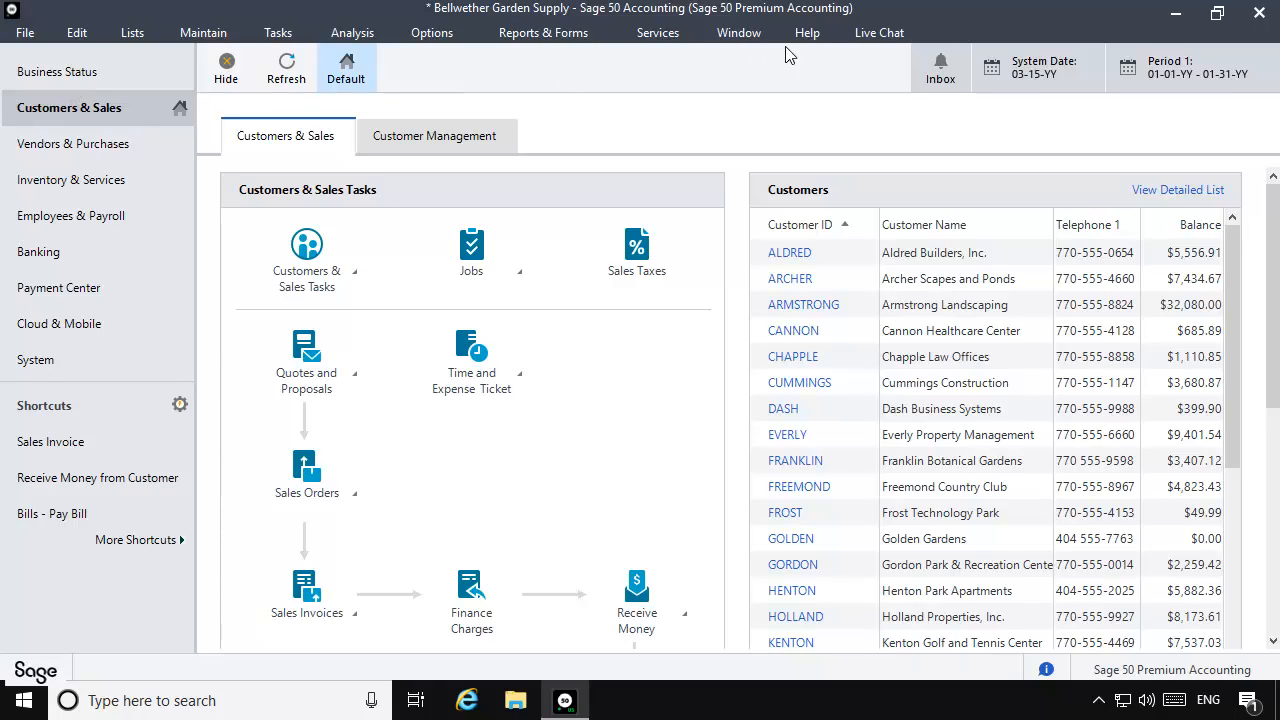
# Rerun Integrity Check without a backup, reindexing the Jrnl Rows file
pyautogui.click(806, 32)
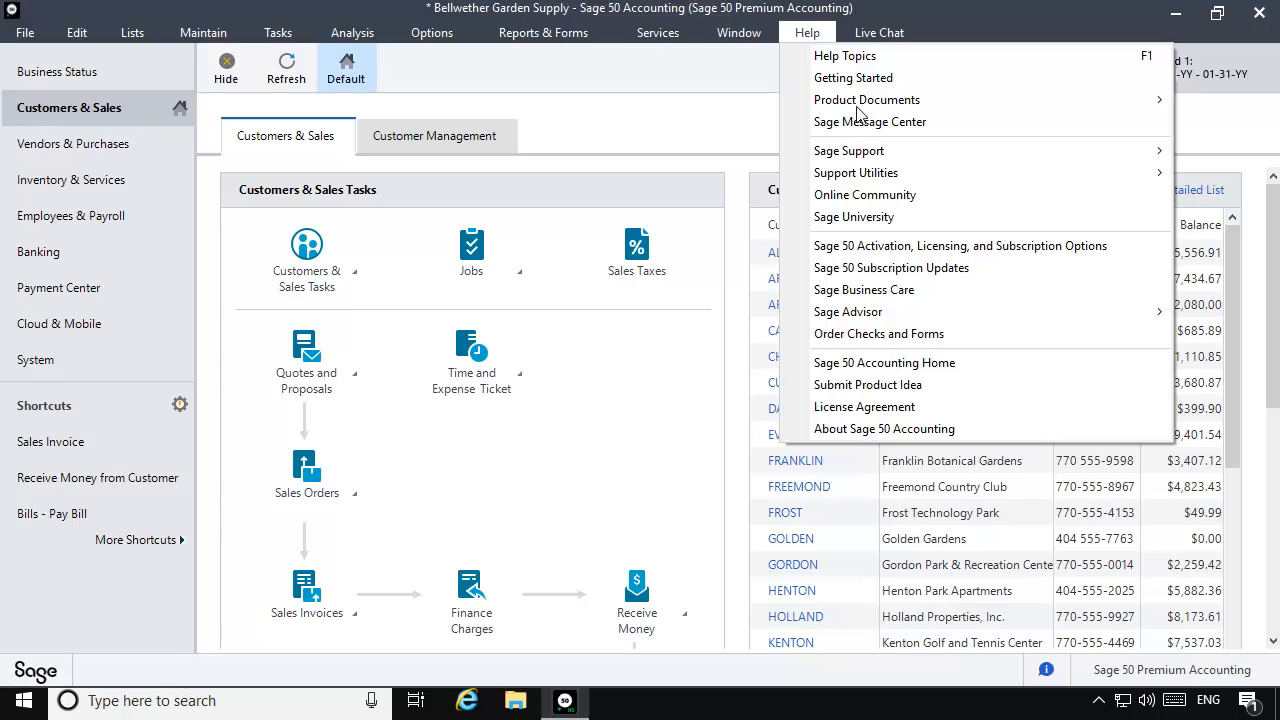
pyautogui.moveTo(856, 172)
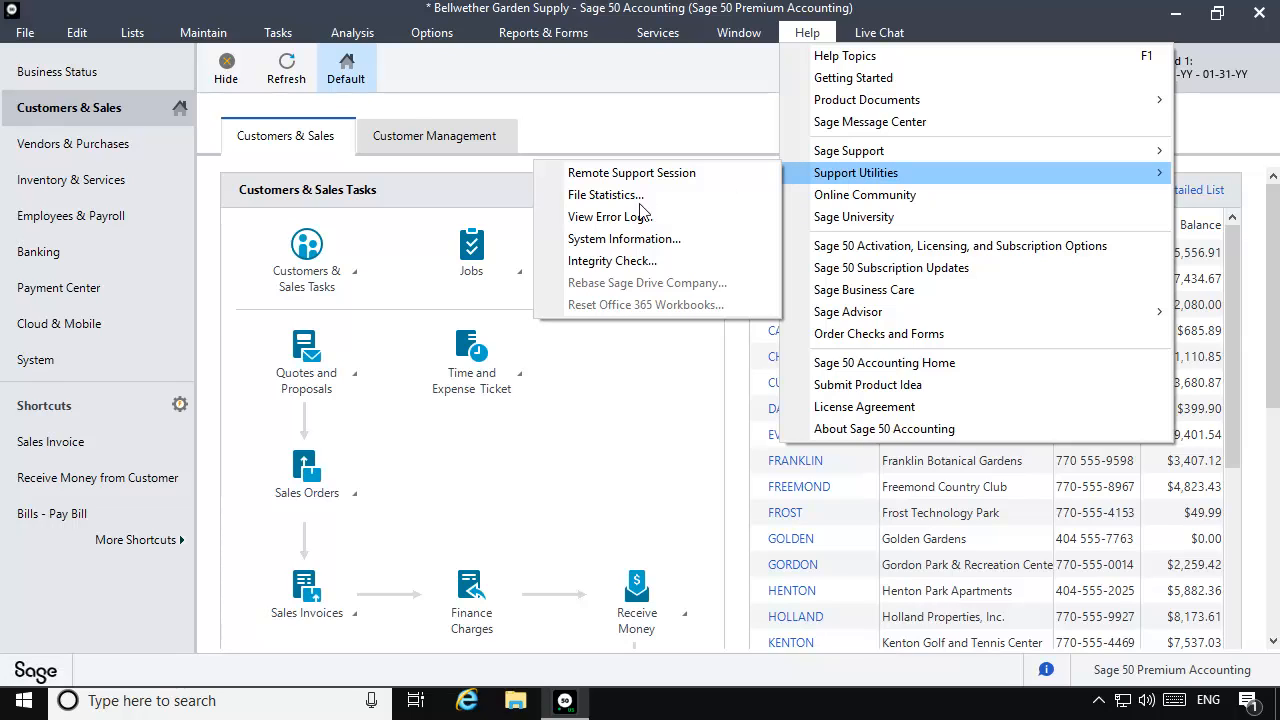
pyautogui.click(612, 260)
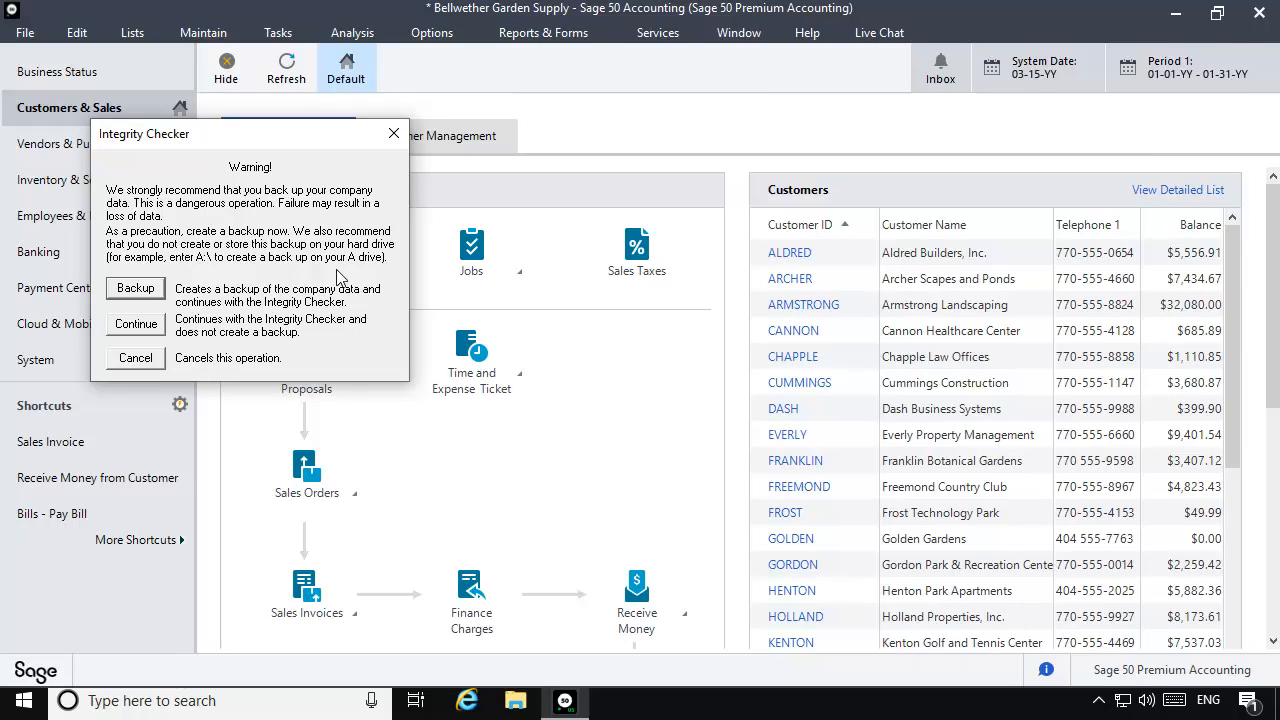
pyautogui.click(135, 324)
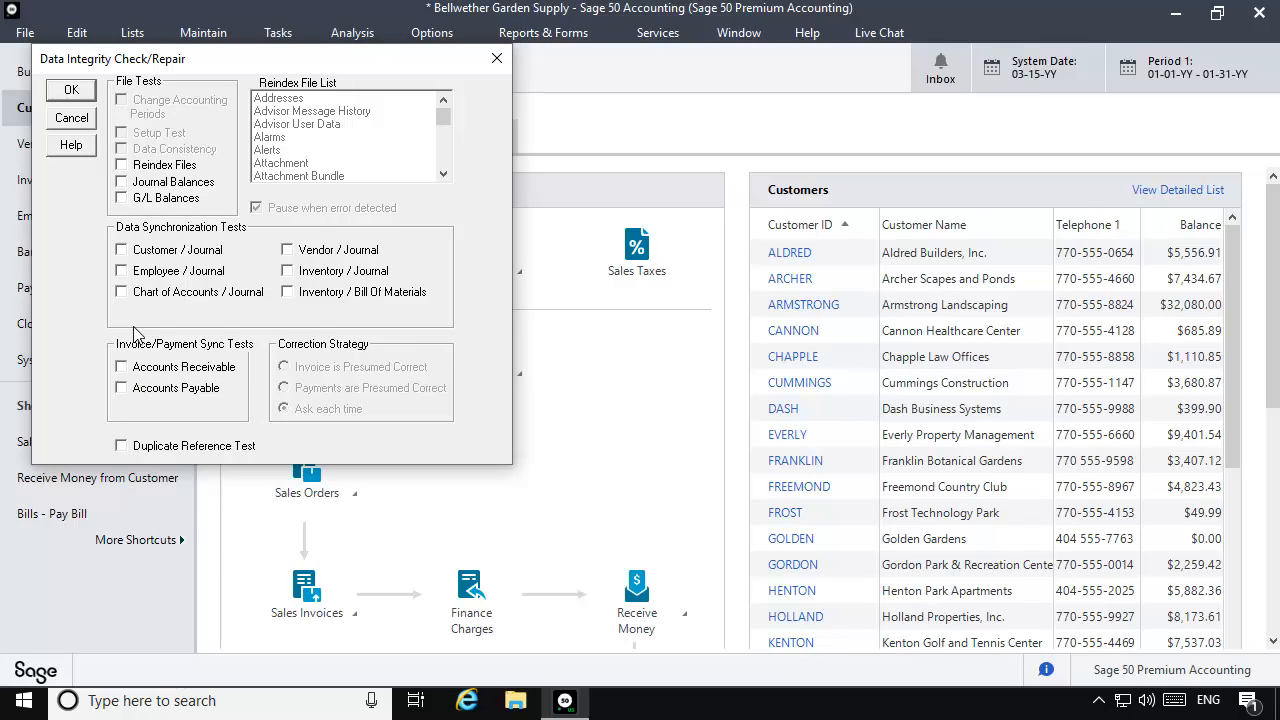
pyautogui.click(121, 165)
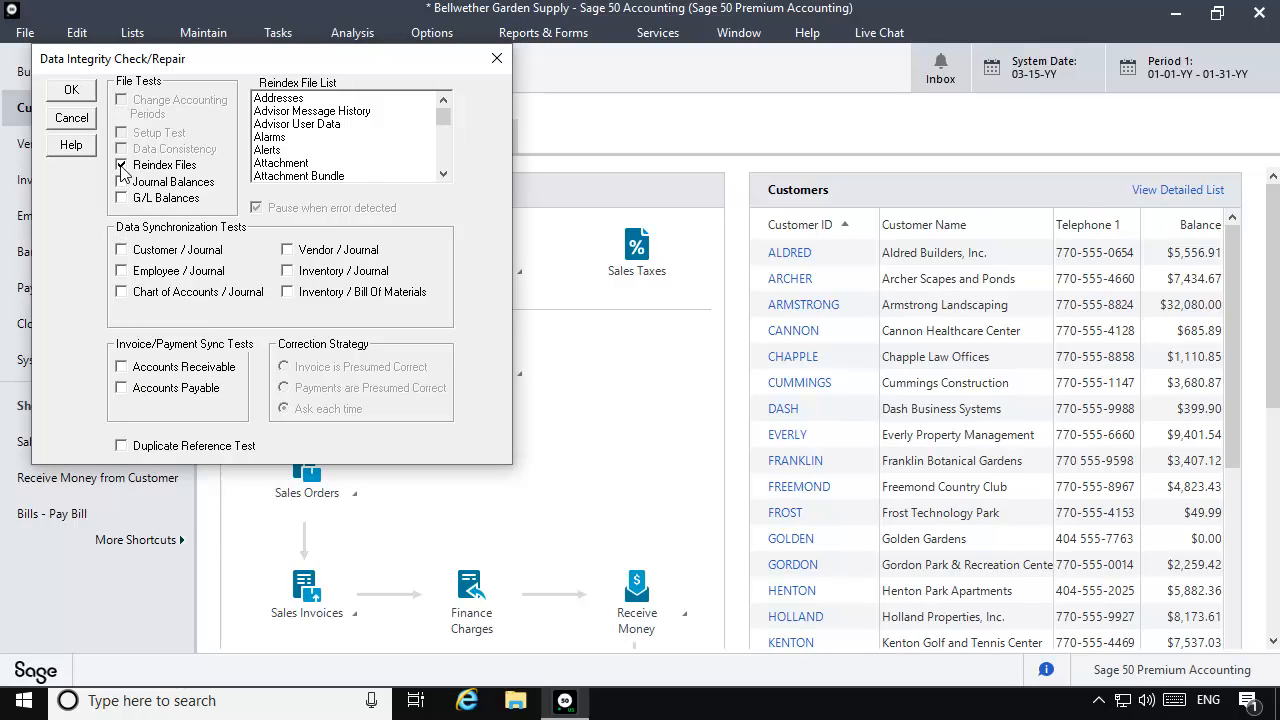
pyautogui.scroll(-3)
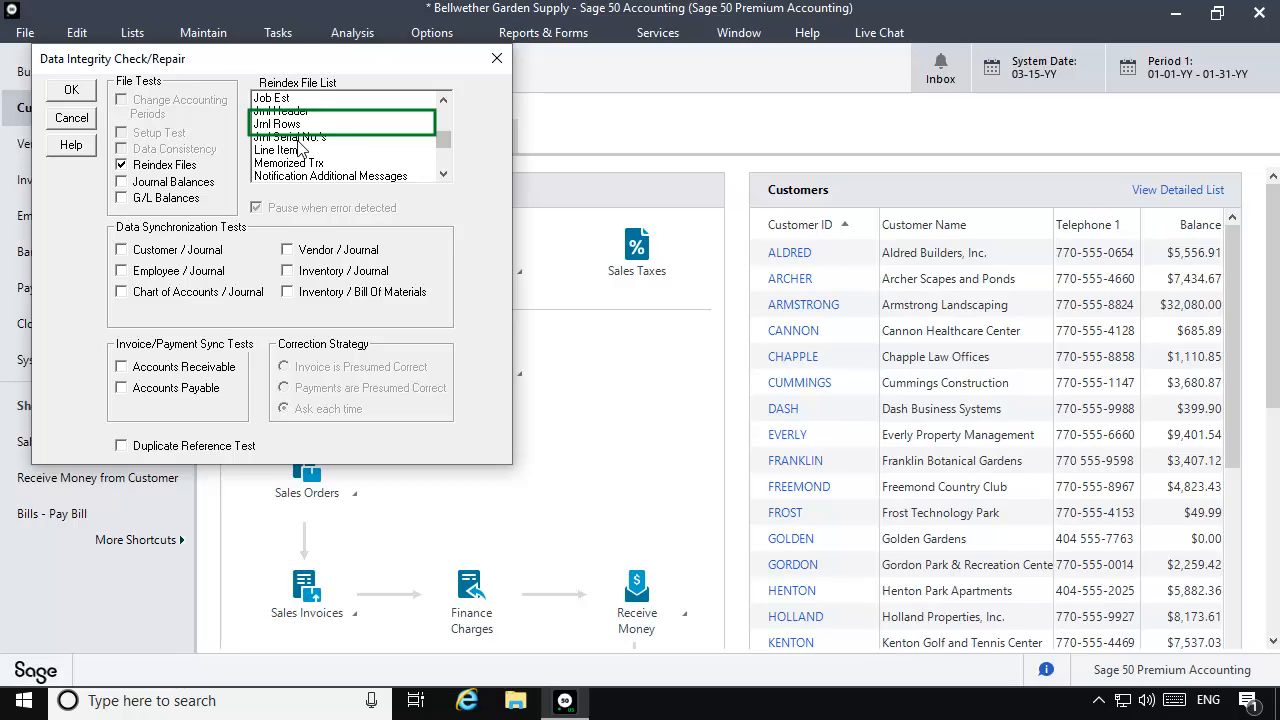
pyautogui.click(70, 89)
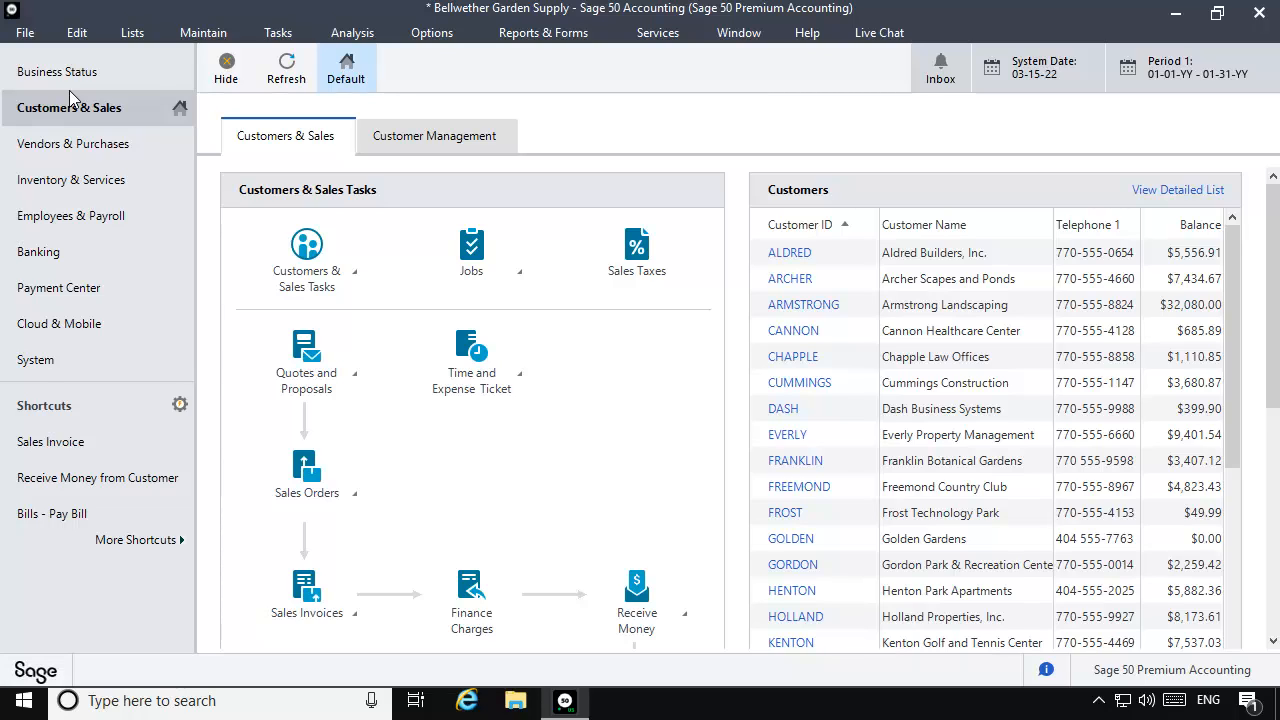
pyautogui.moveTo(807, 37)
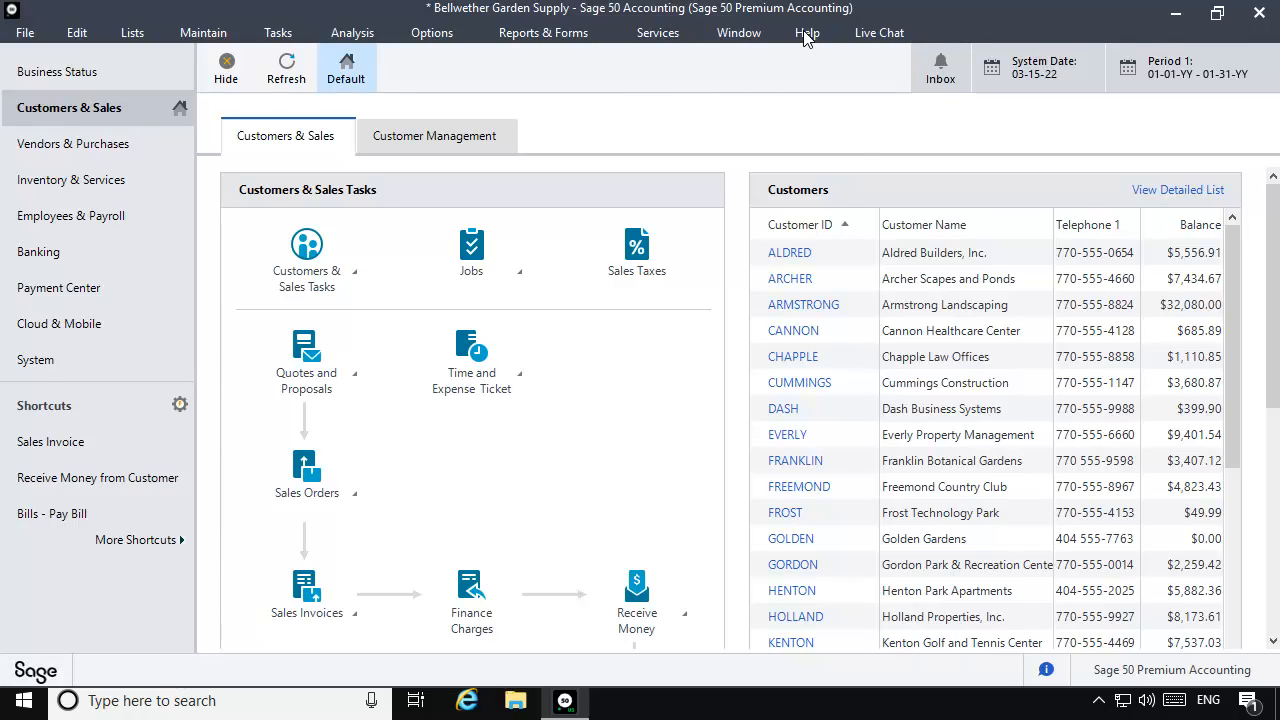
# Run the Employee / Journal sync test without backup and acknowledge the corrected error
pyautogui.click(807, 32)
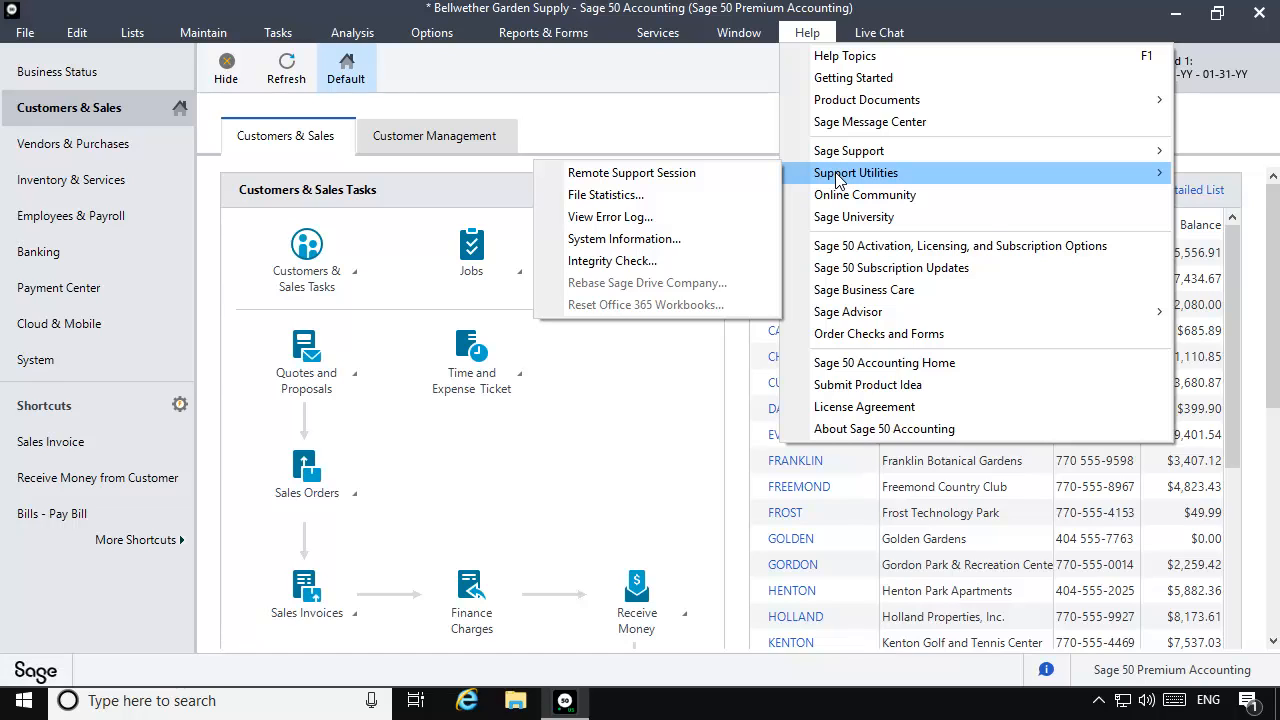
pyautogui.click(612, 260)
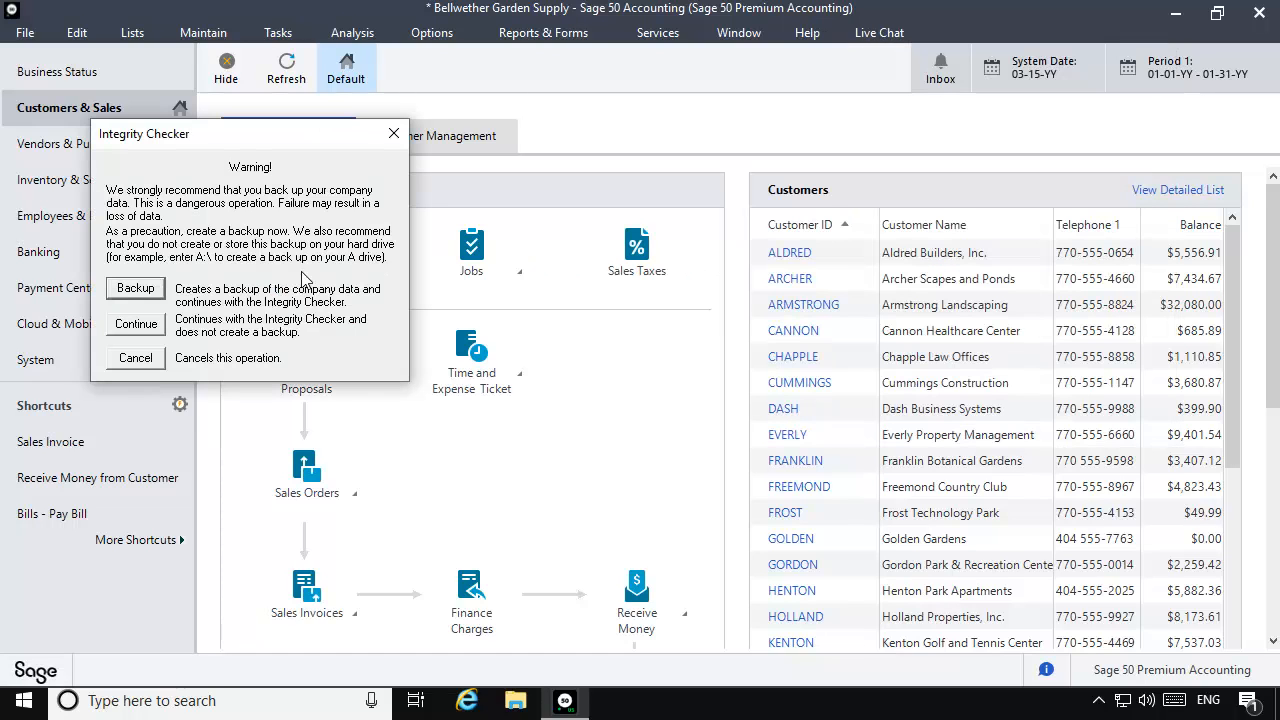
pyautogui.click(135, 324)
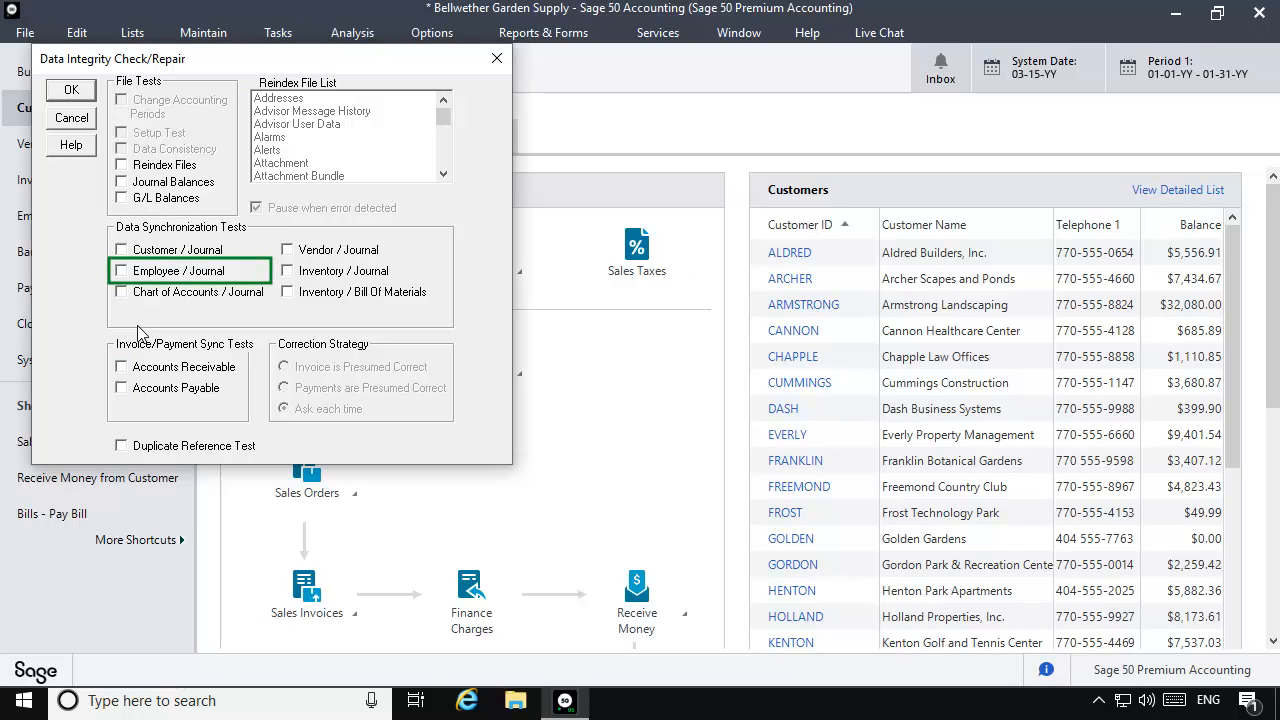
pyautogui.click(120, 270)
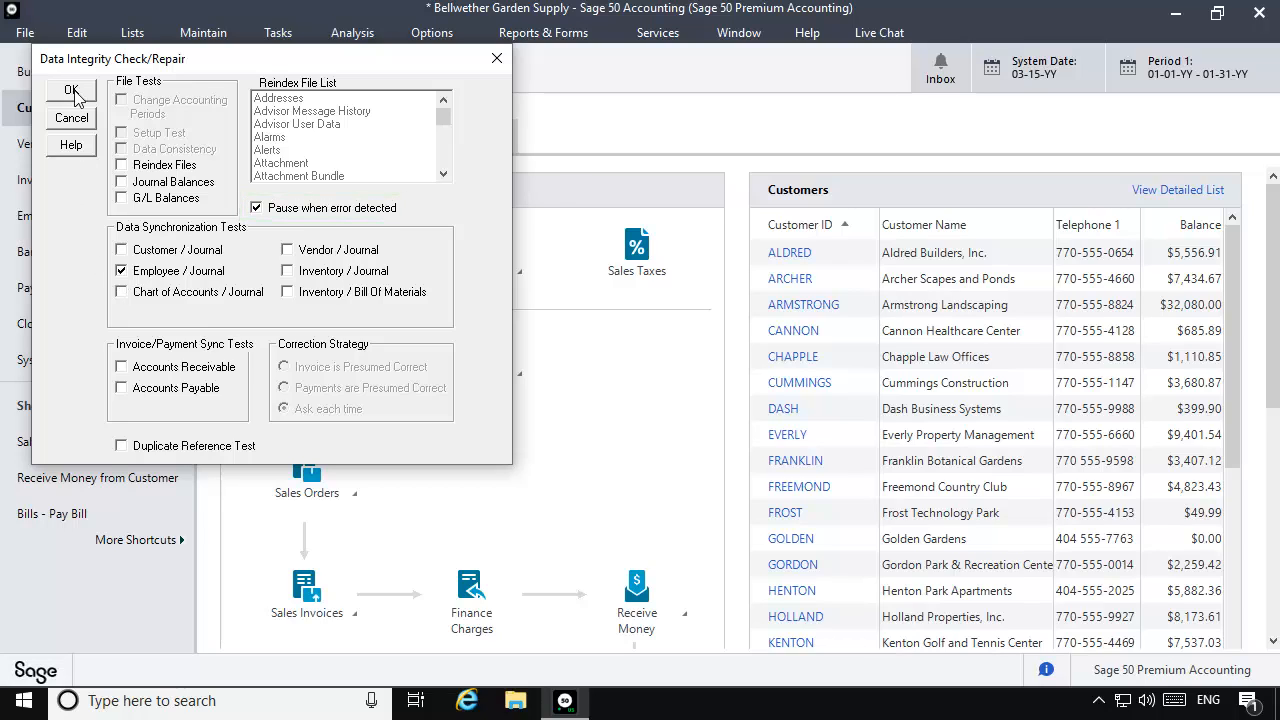
pyautogui.click(70, 89)
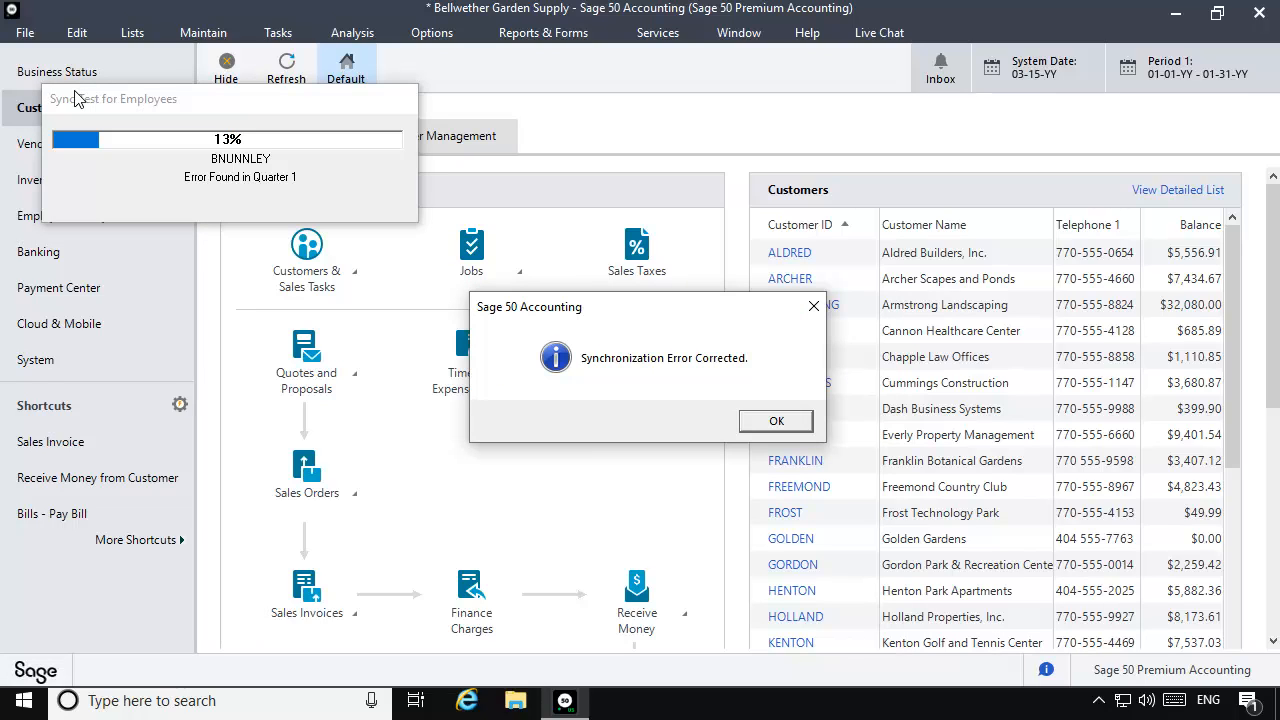
pyautogui.moveTo(763, 340)
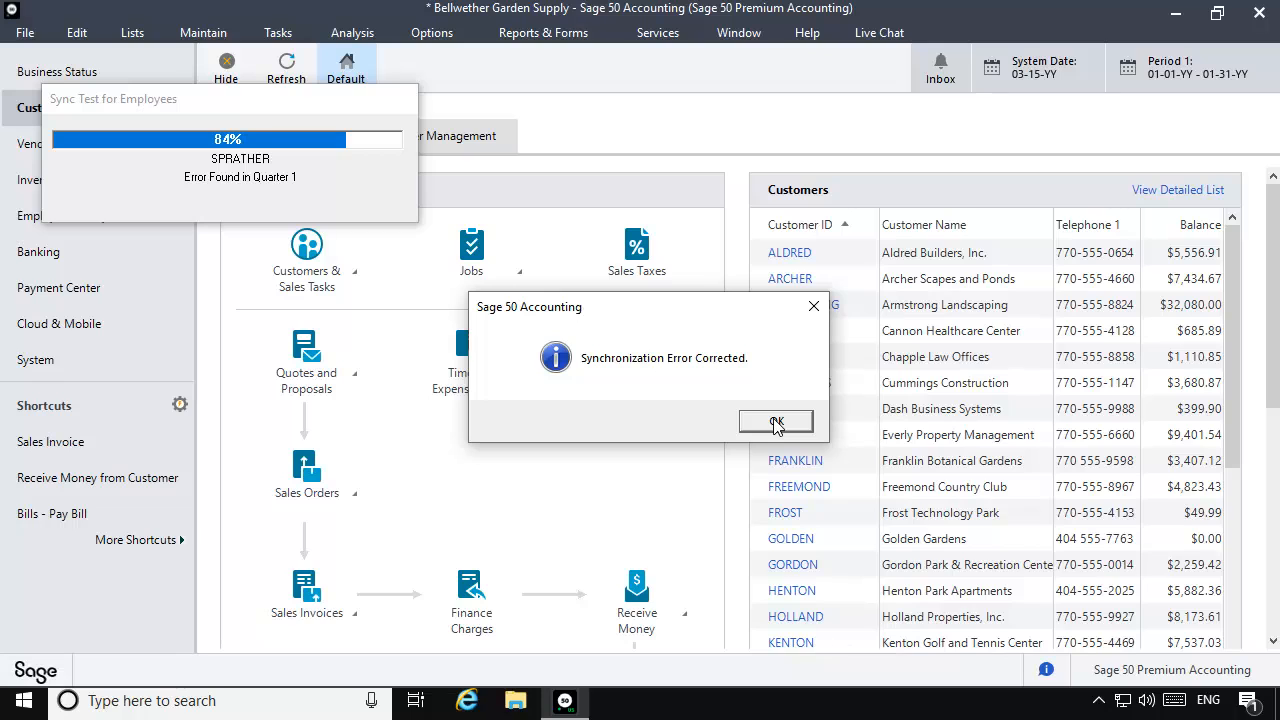
pyautogui.click(776, 421)
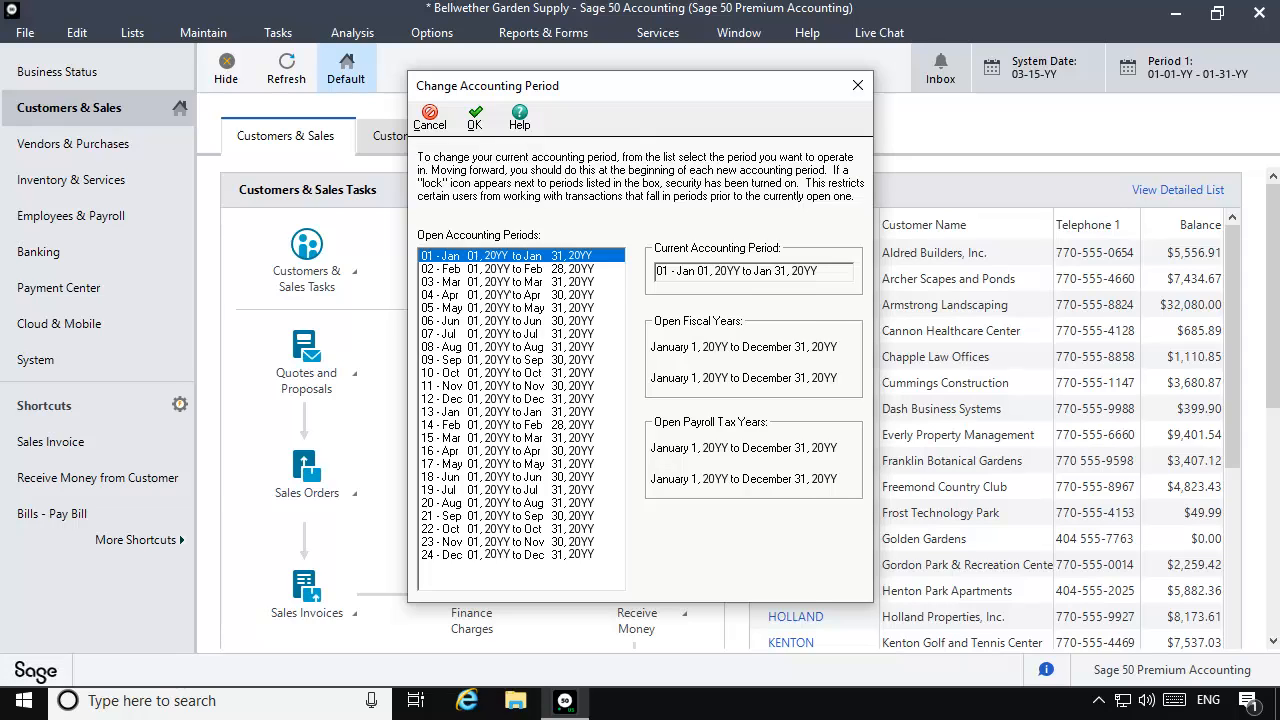
# Close the Change Accounting Period window
pyautogui.click(475, 117)
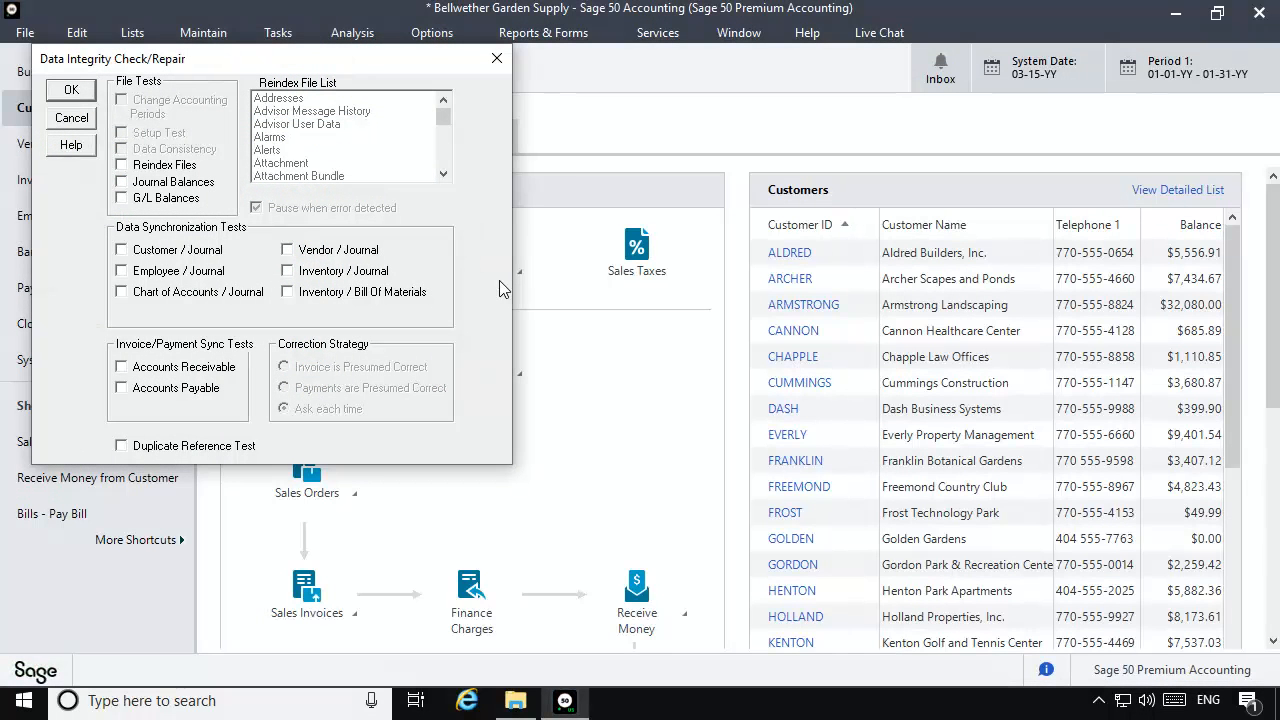
# Tick Journal Balances in Data Integrity Check/Repair and start the check
pyautogui.click(121, 181)
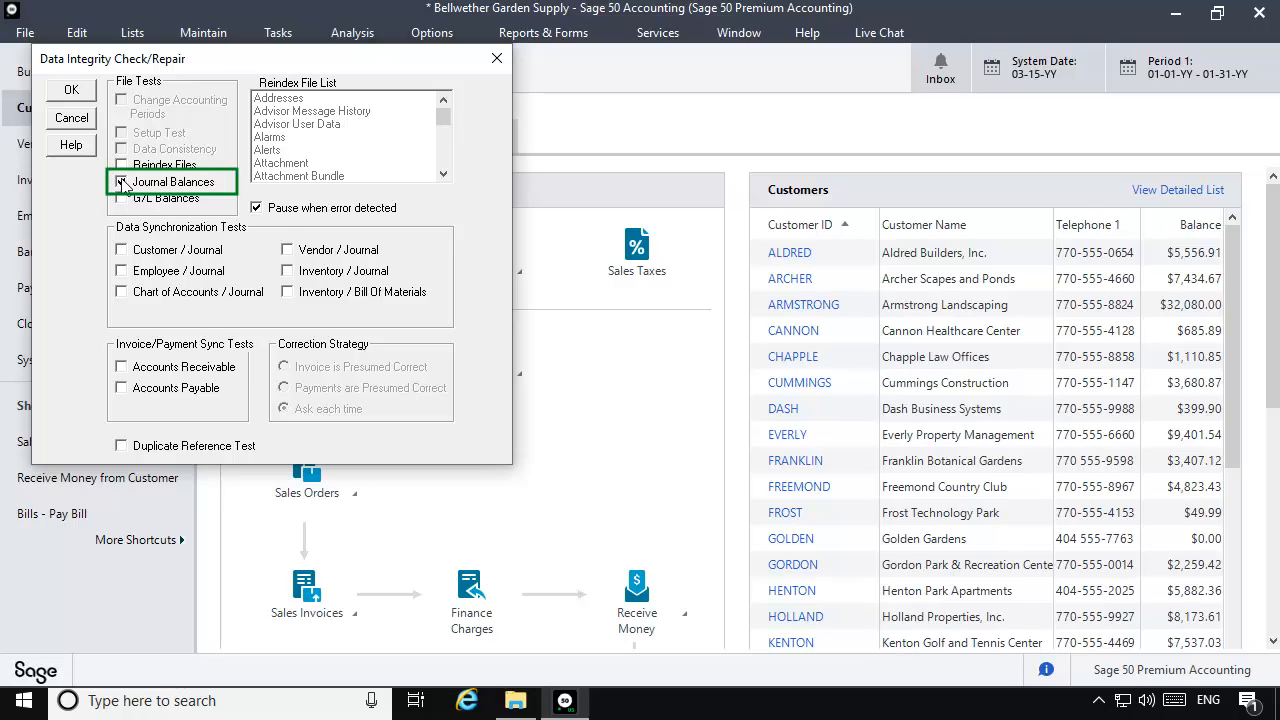
pyautogui.click(70, 89)
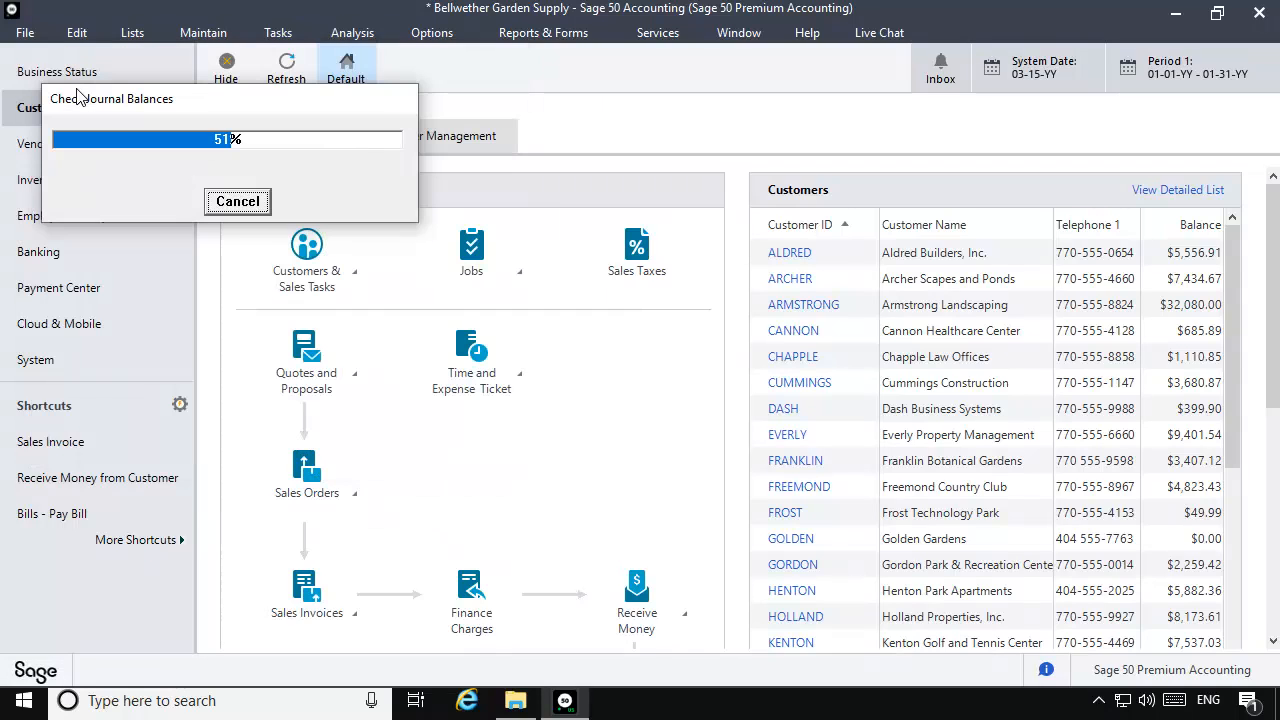